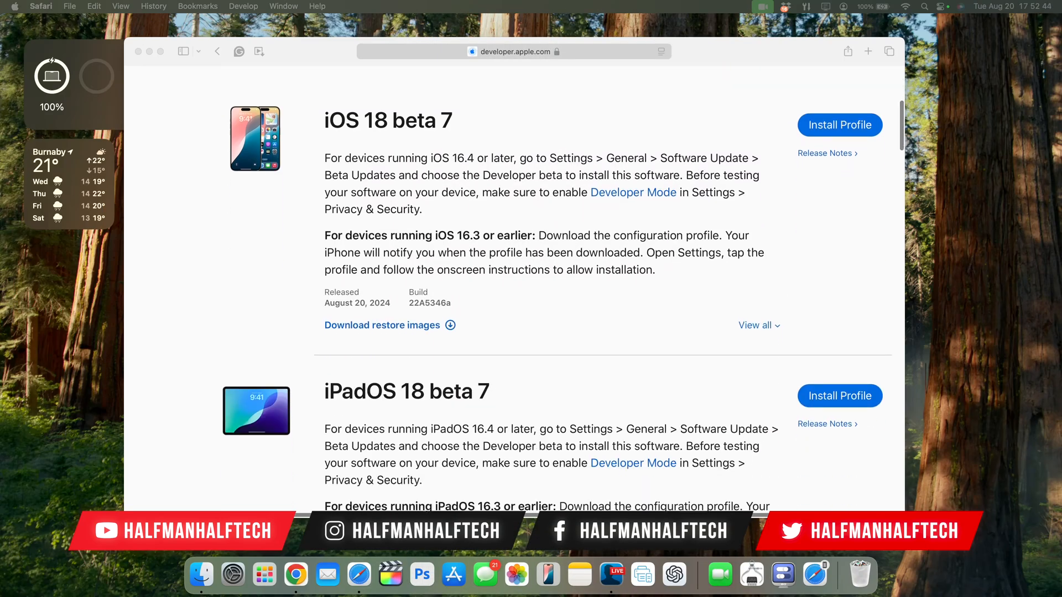
- Scroll through the emoji palette beside the 'Test' conversation in Messages
scroll(down, 3)
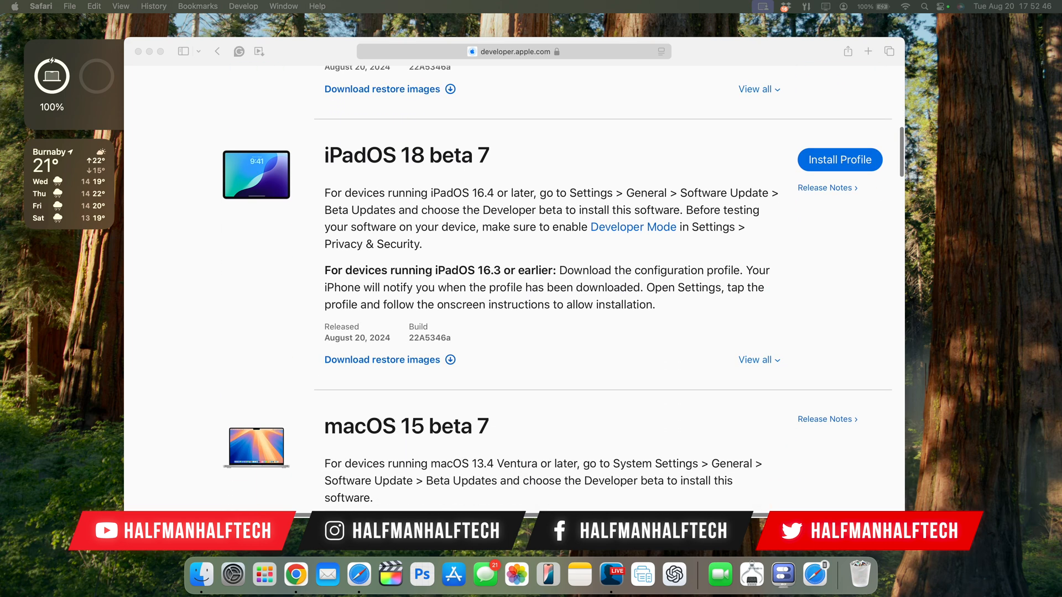
scroll(down, 3)
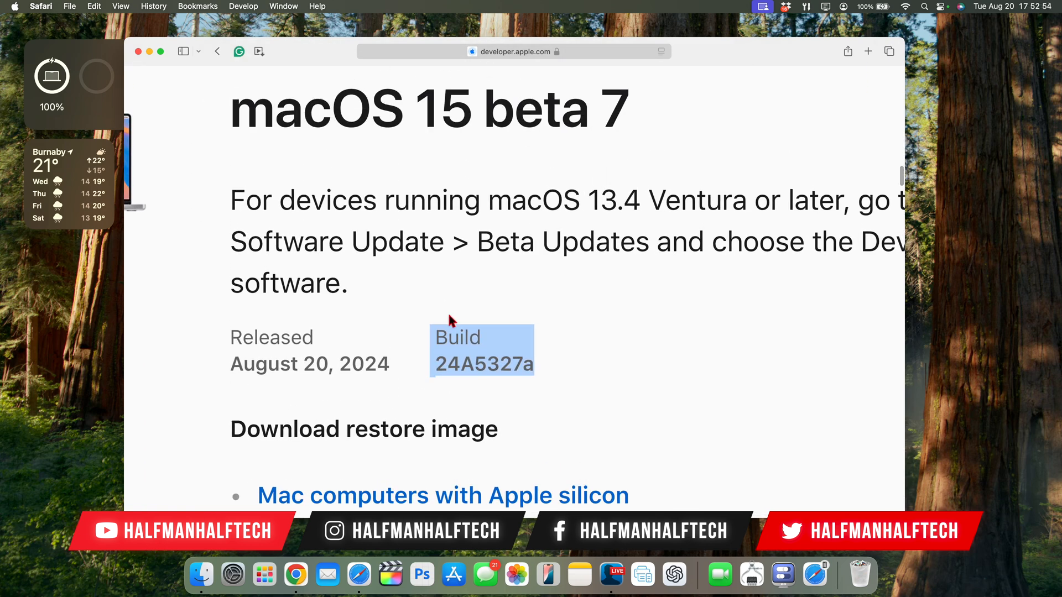
mouse_move(490, 386)
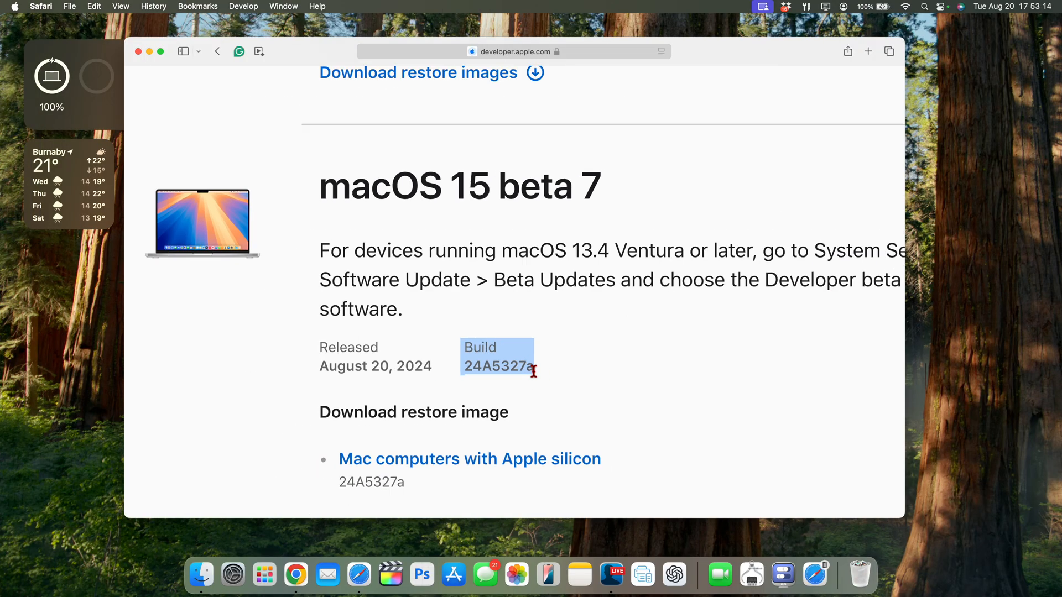
scroll(down, 3)
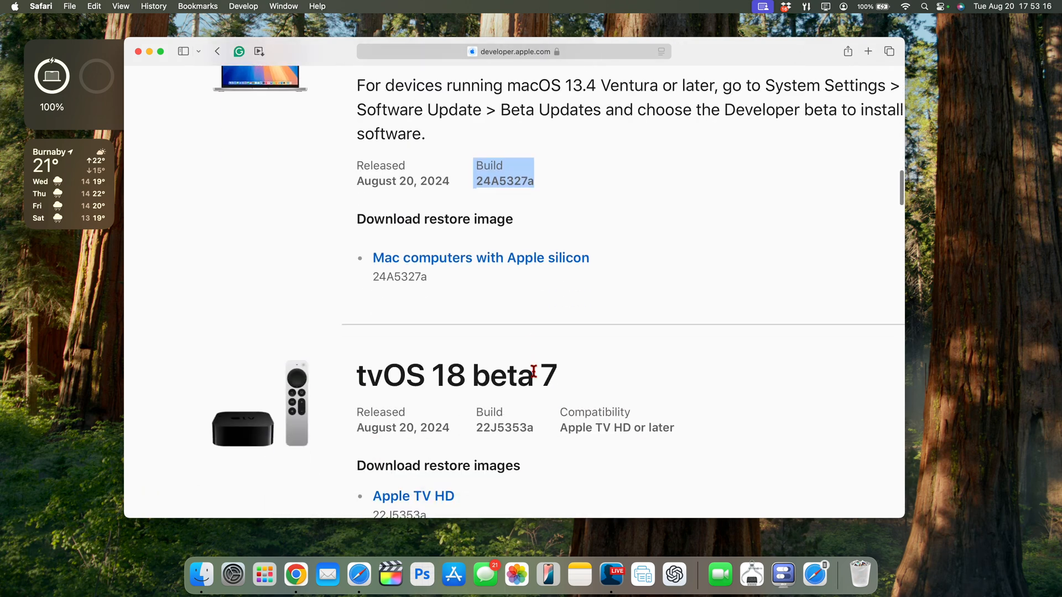
scroll(down, 3)
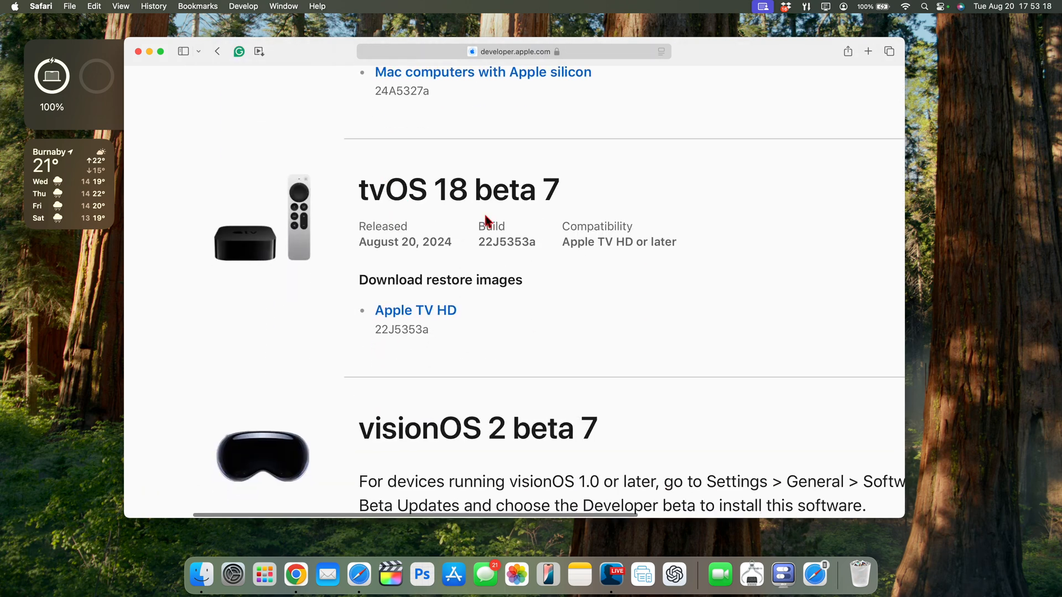
scroll(down, 3)
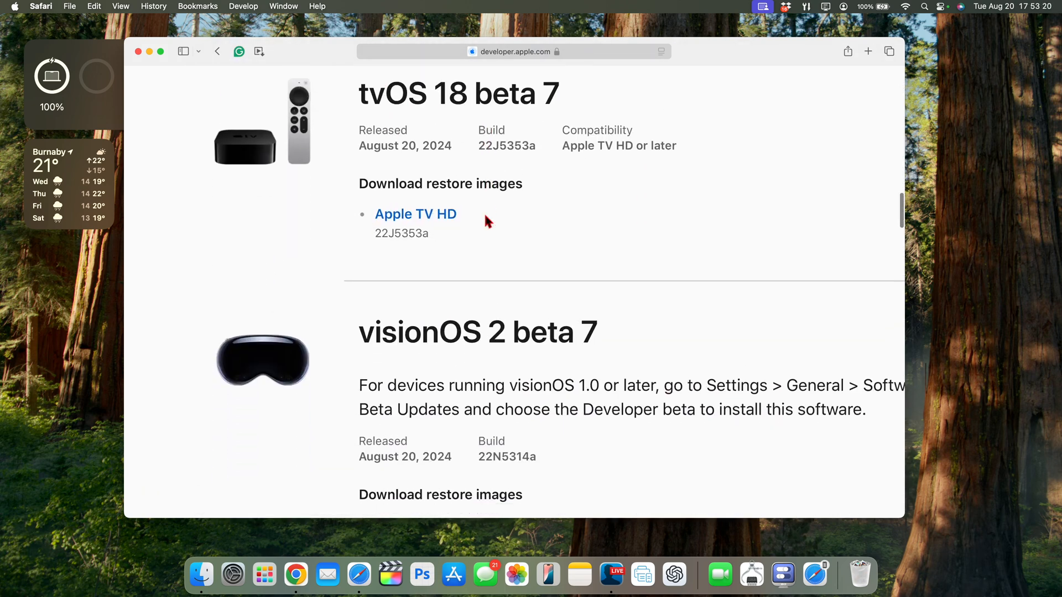
scroll(down, 3)
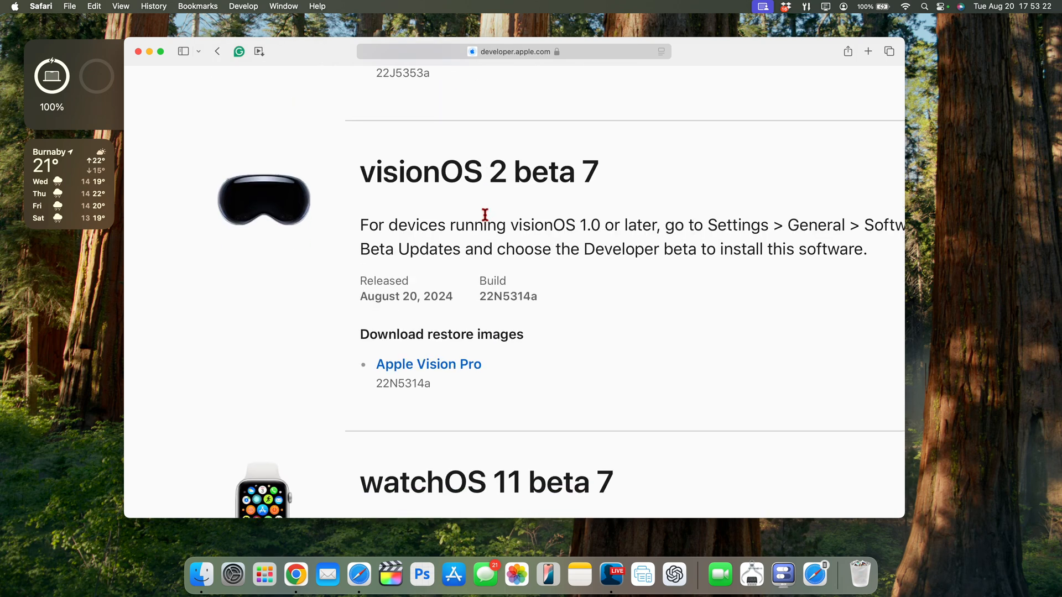
scroll(down, 3)
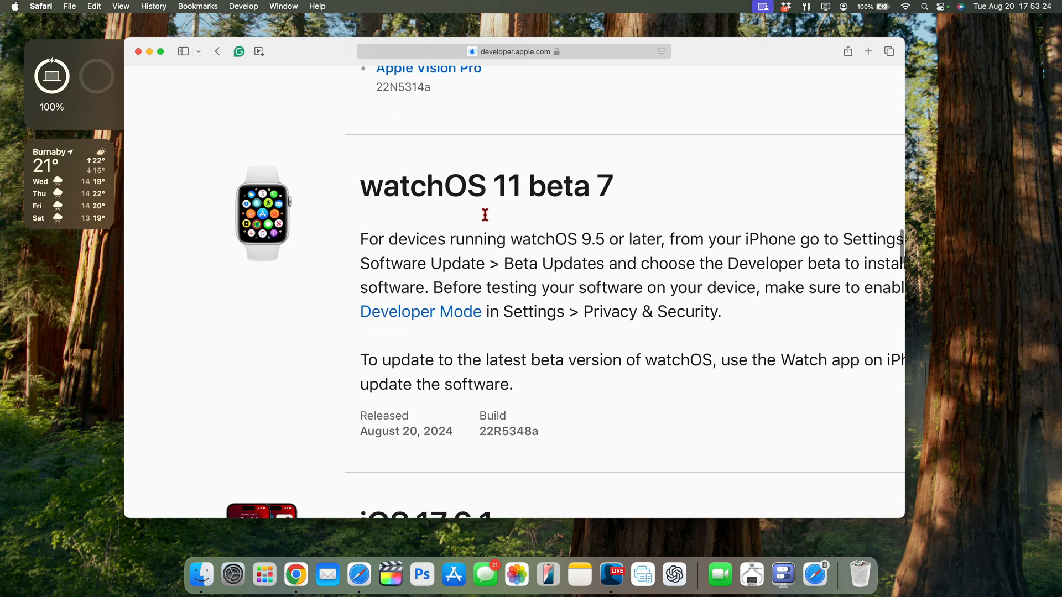
mouse_move(486, 221)
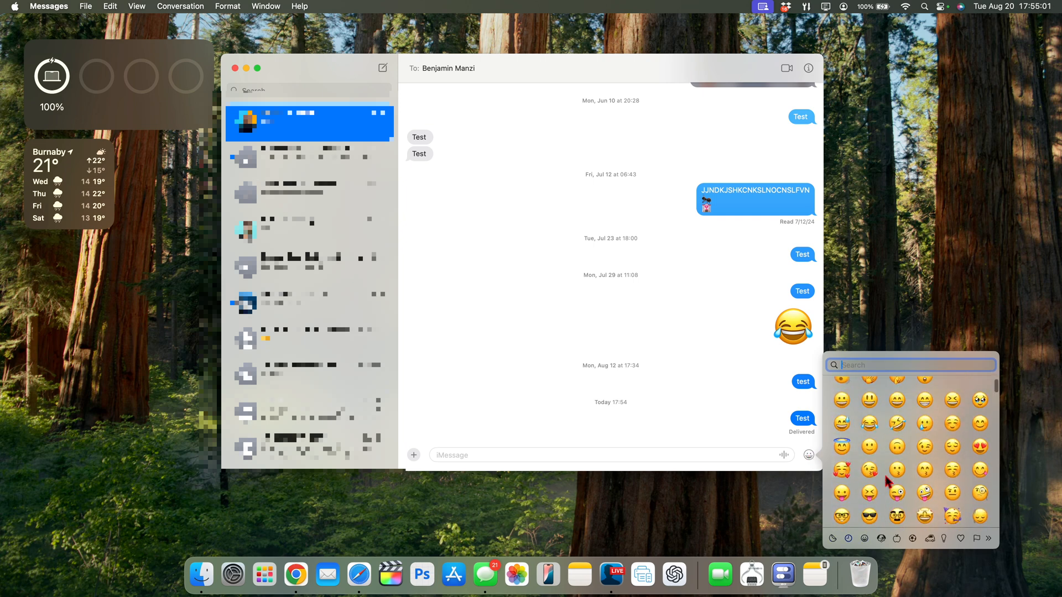
scroll(down, 3)
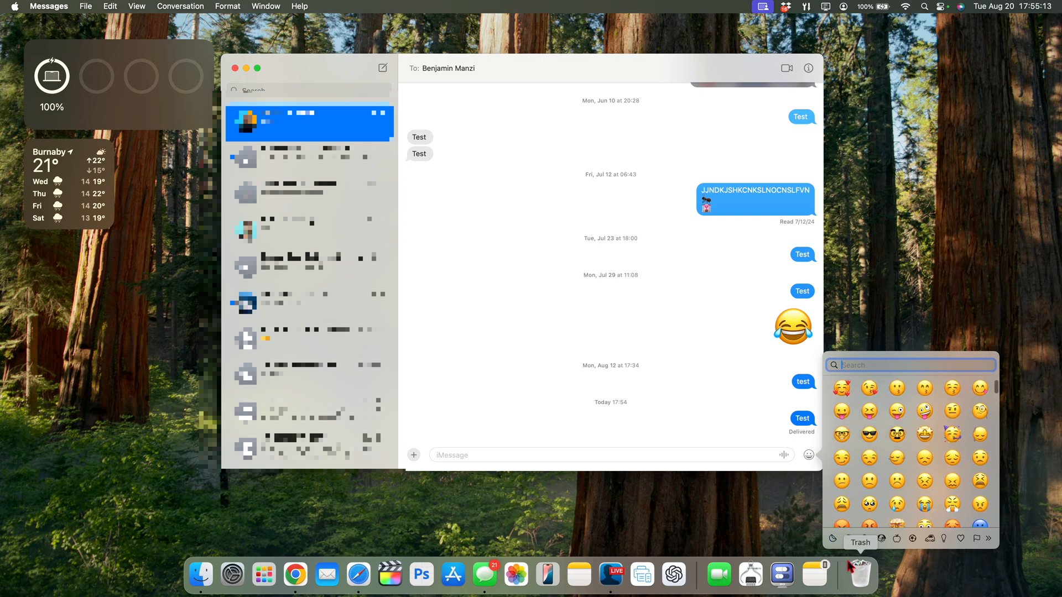
mouse_move(950, 543)
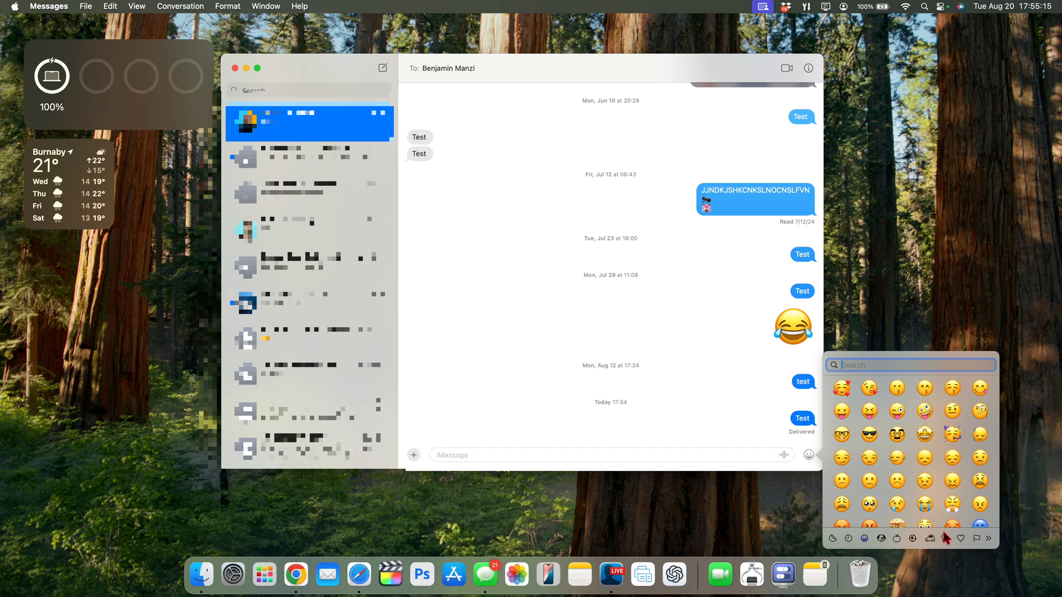
mouse_move(968, 549)
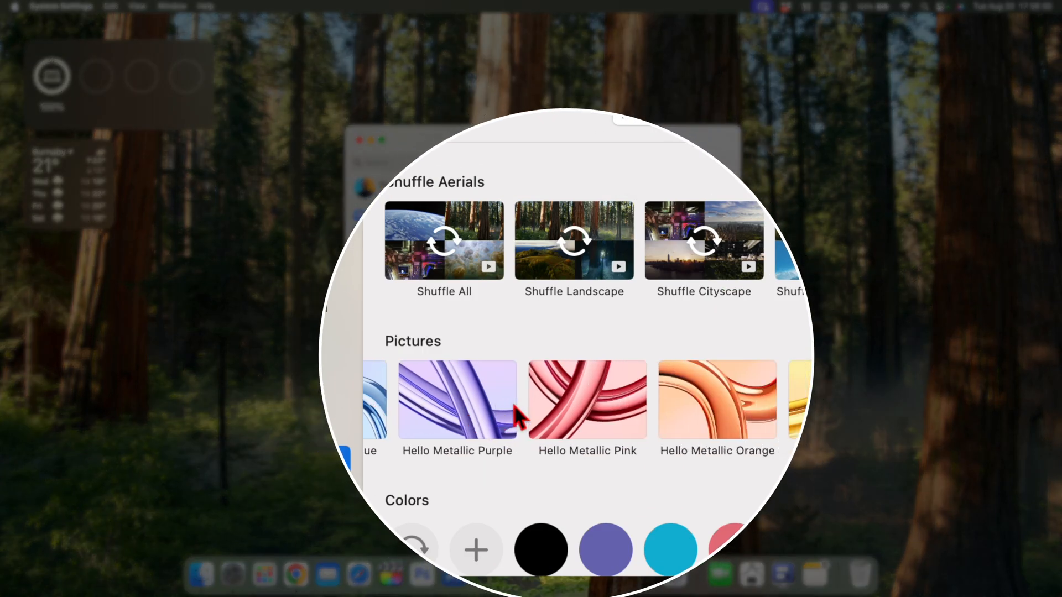
- Browse the Landscape wallpaper row and choose the Sequoia Night aerial
scroll(right, 3)
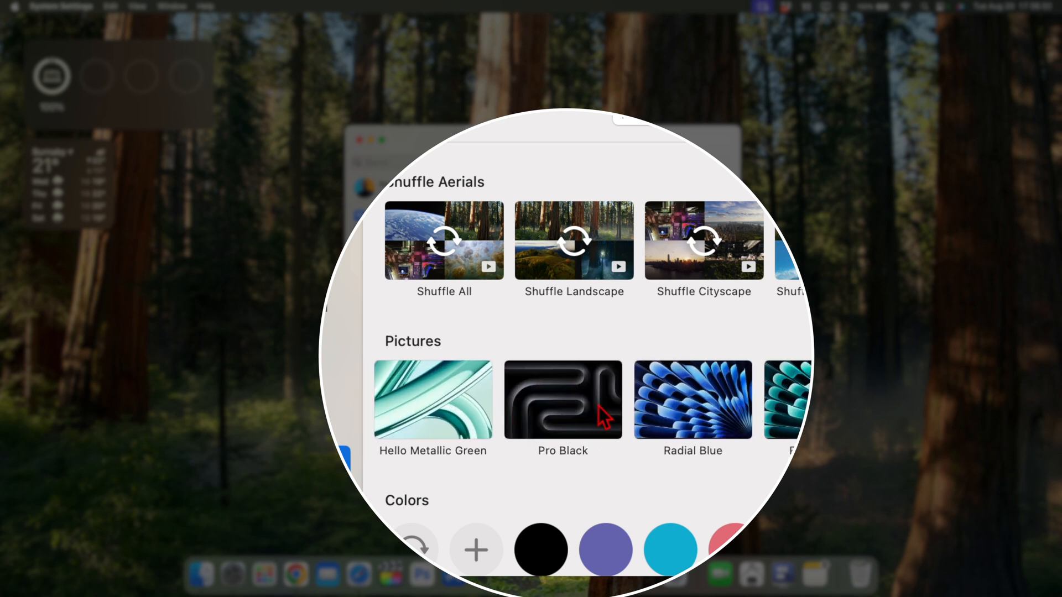
click(563, 400)
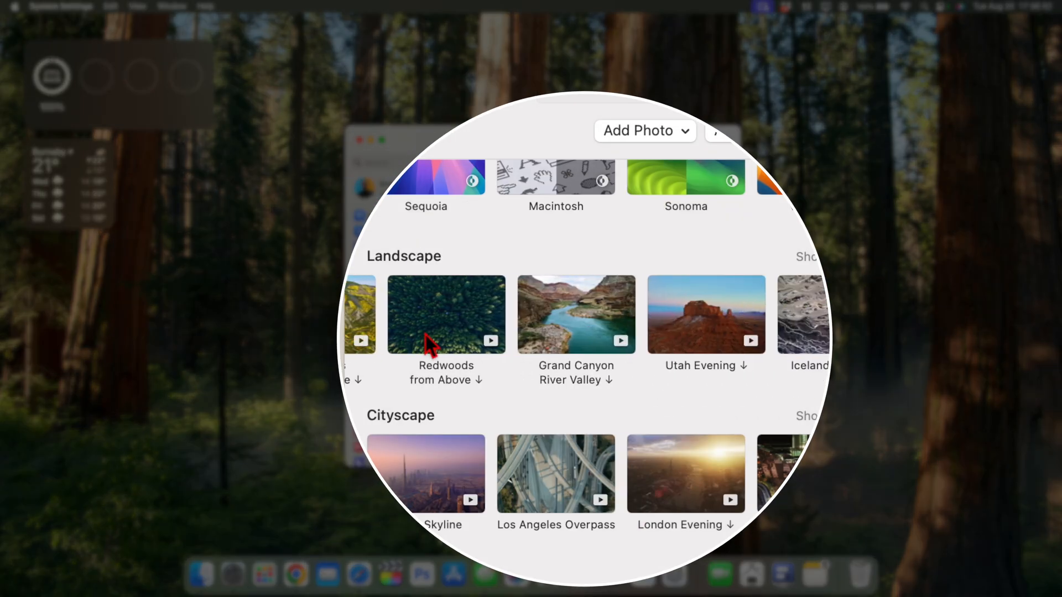
scroll(right, 3)
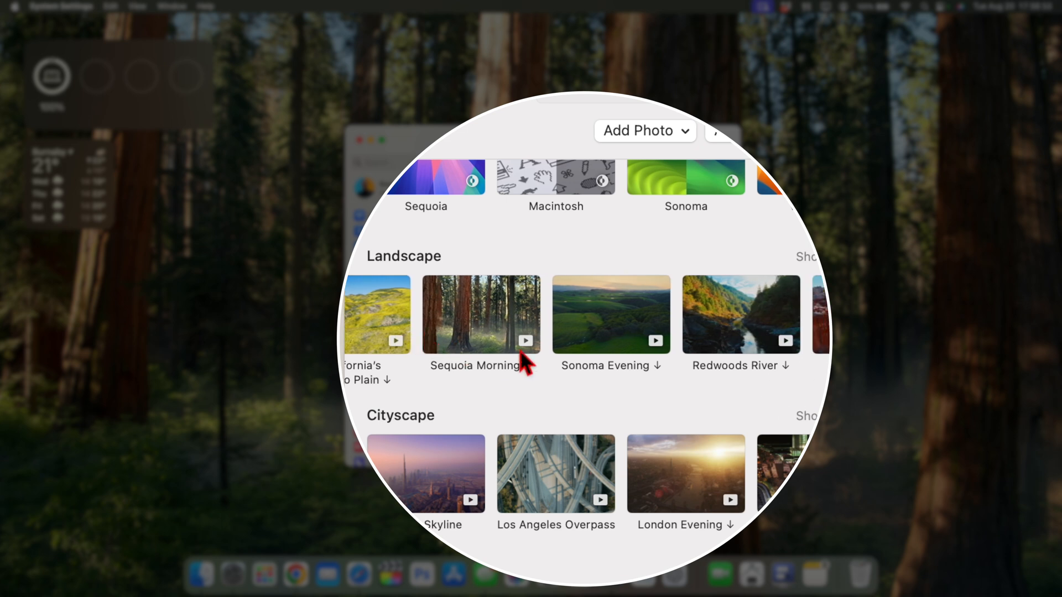
mouse_move(620, 341)
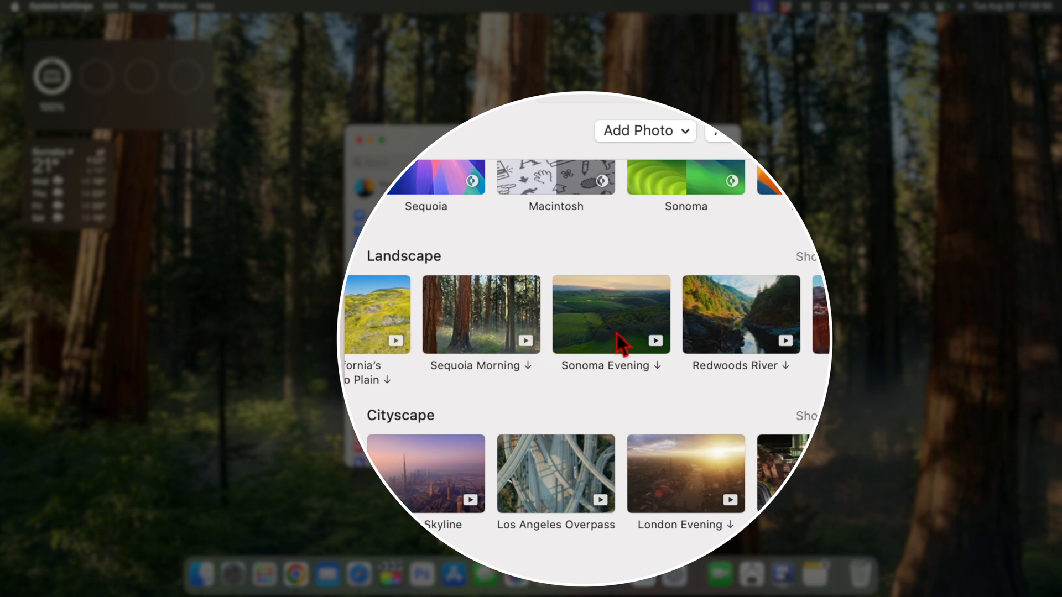
mouse_move(636, 329)
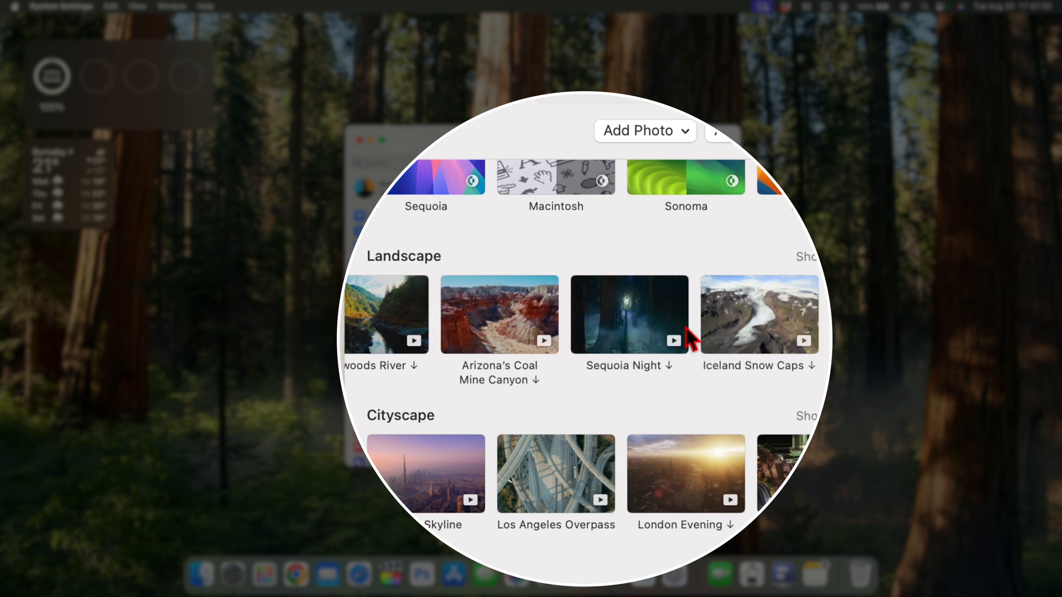
click(629, 315)
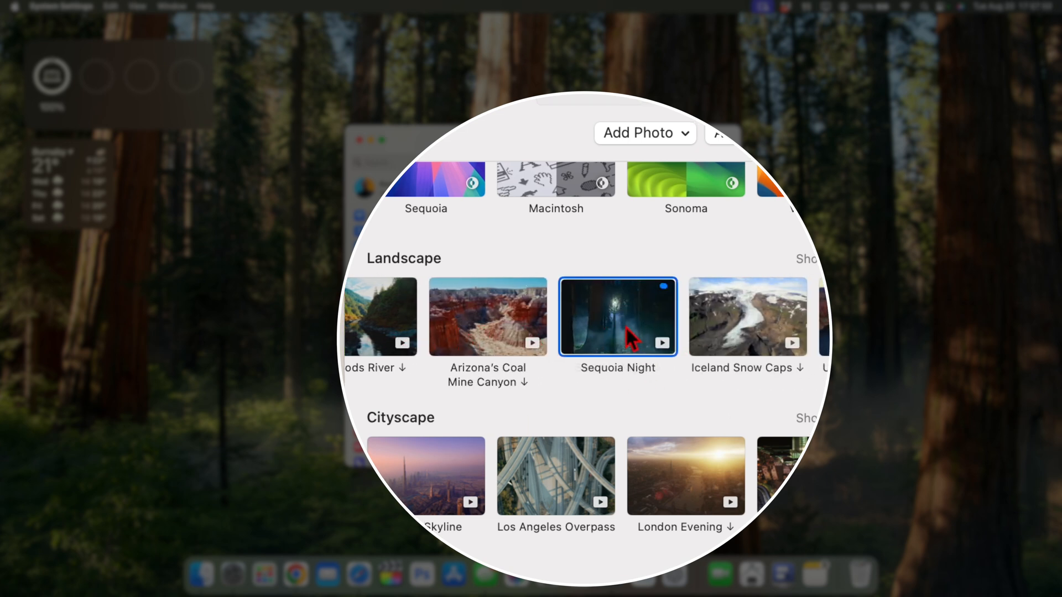
mouse_move(650, 315)
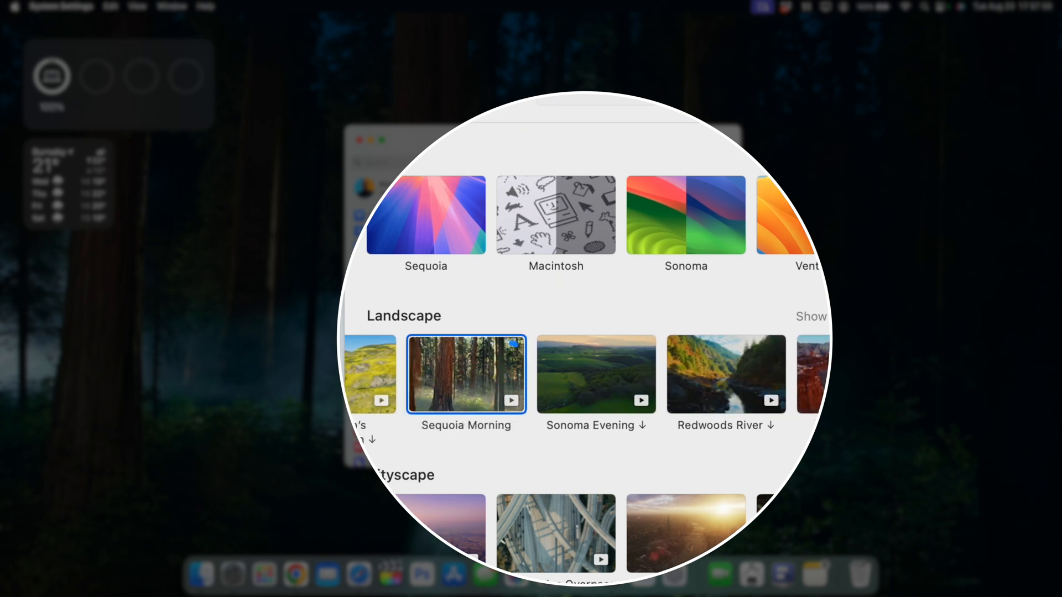
mouse_move(528, 384)
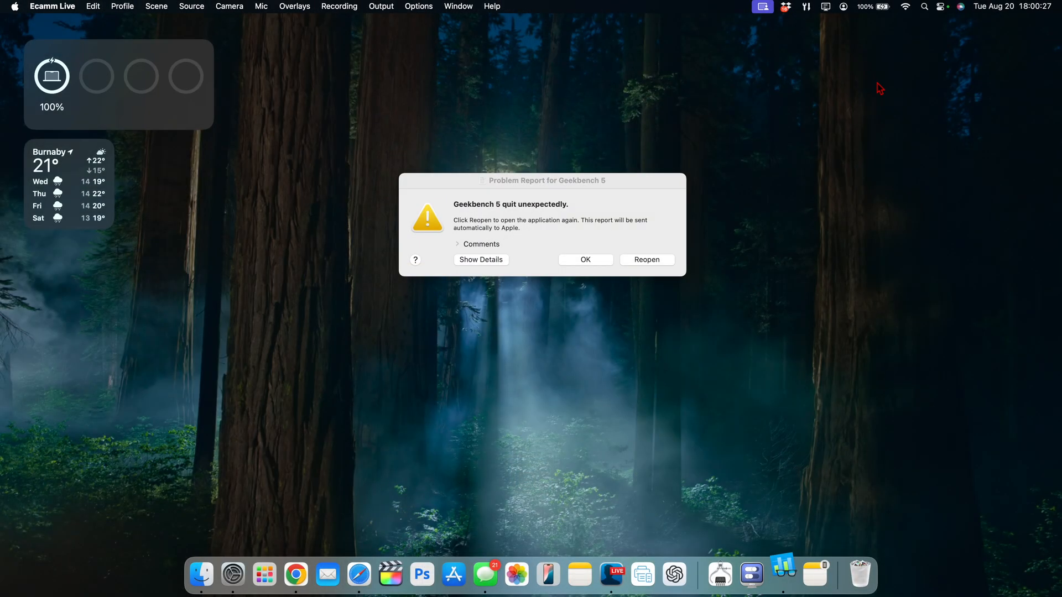
- Reopen Geekbench 5 from its Problem Report dialog
click(585, 260)
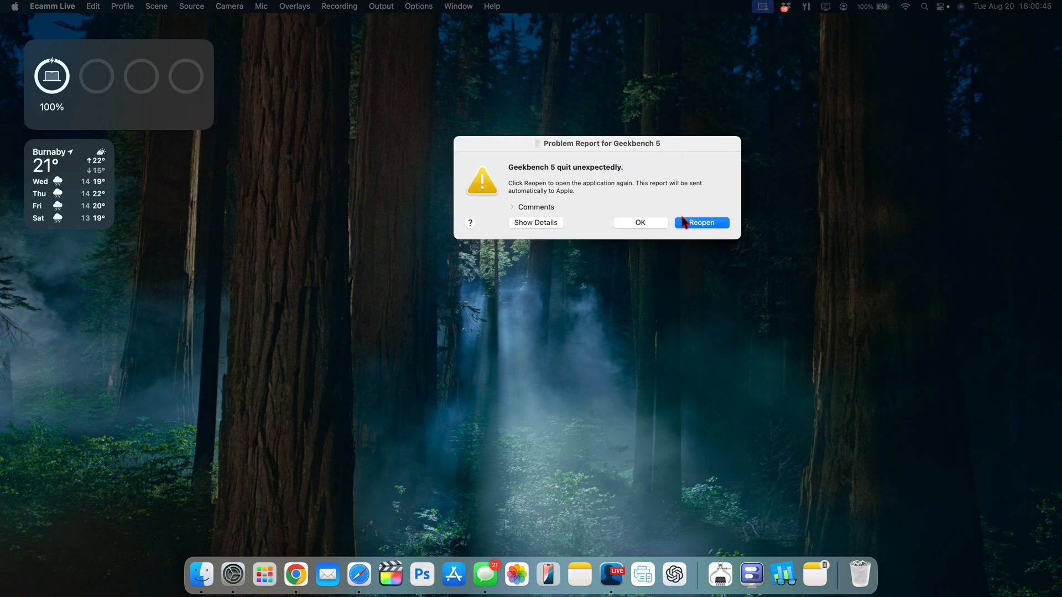
click(702, 223)
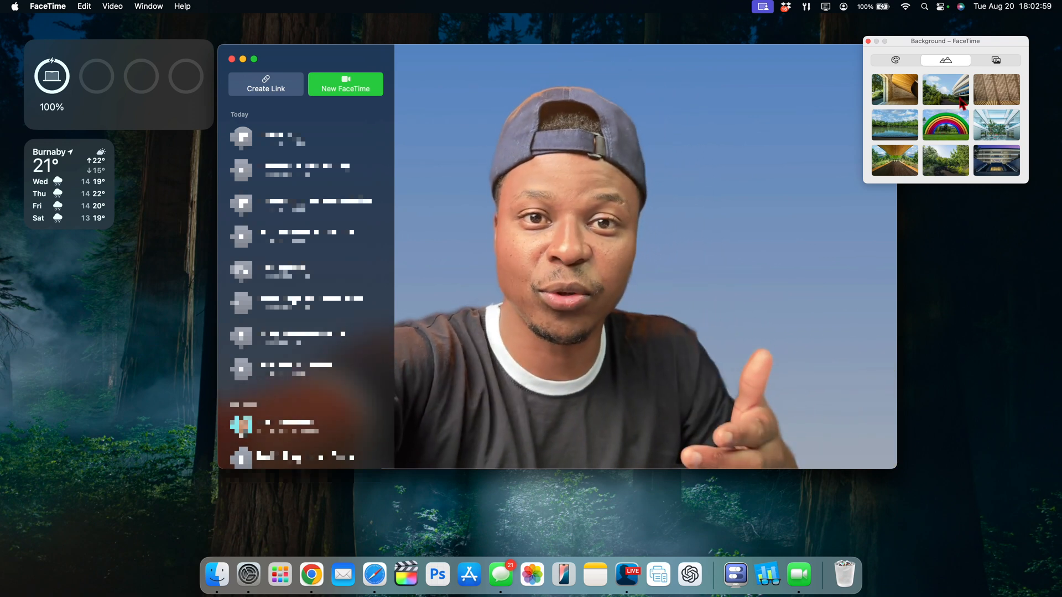
- Try the glass building, wooden overhang, glass atrium, walkway and garden backgrounds
click(945, 89)
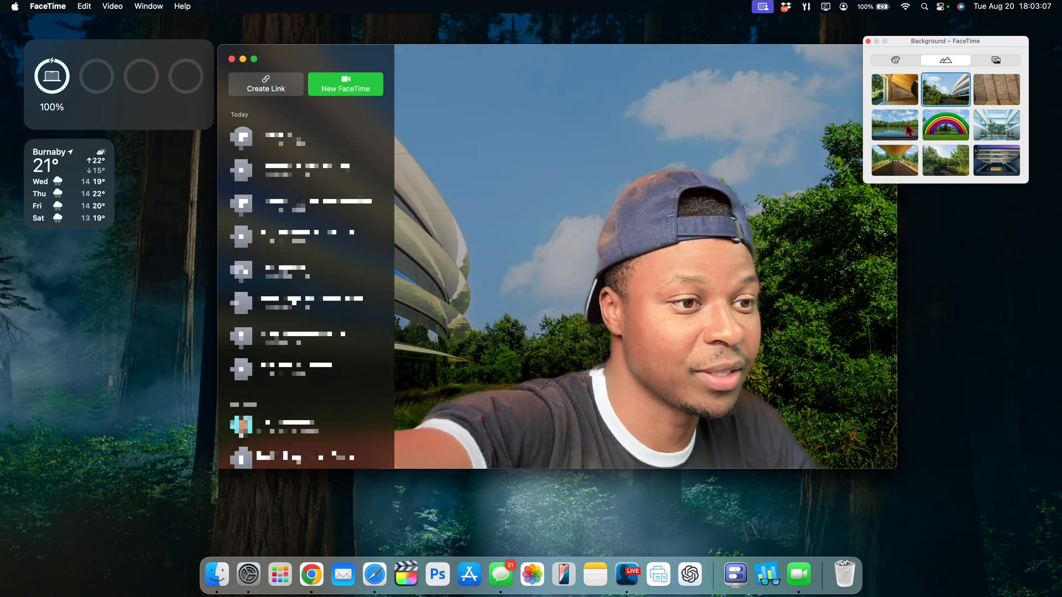
click(894, 89)
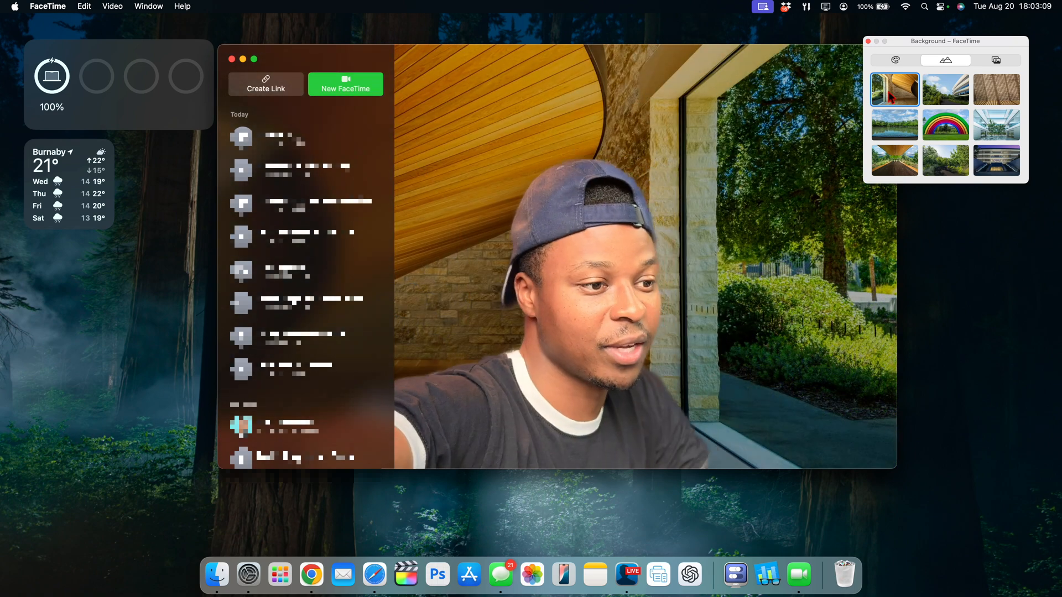
click(997, 124)
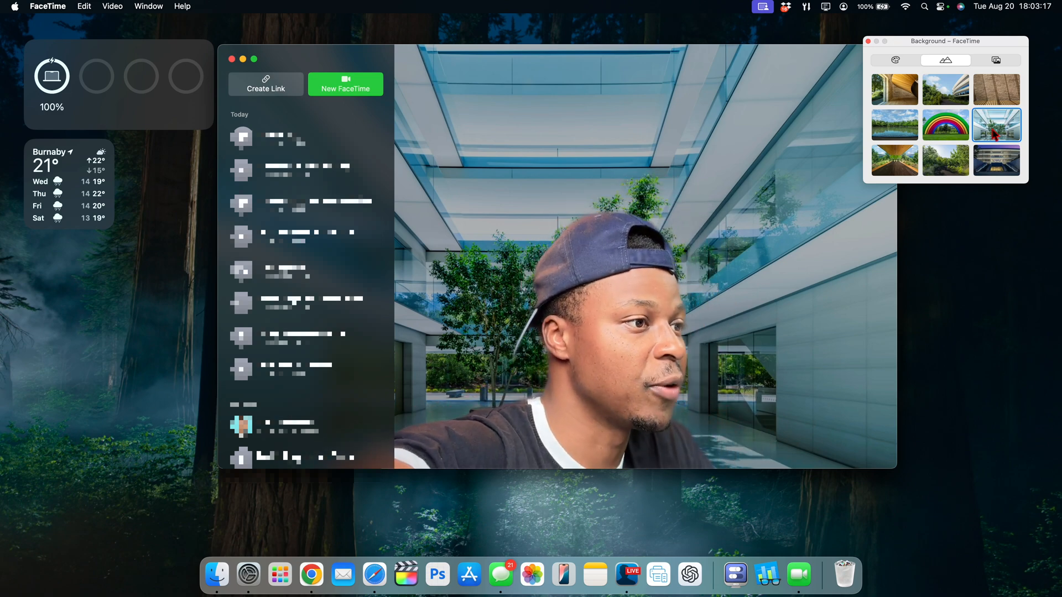
click(894, 160)
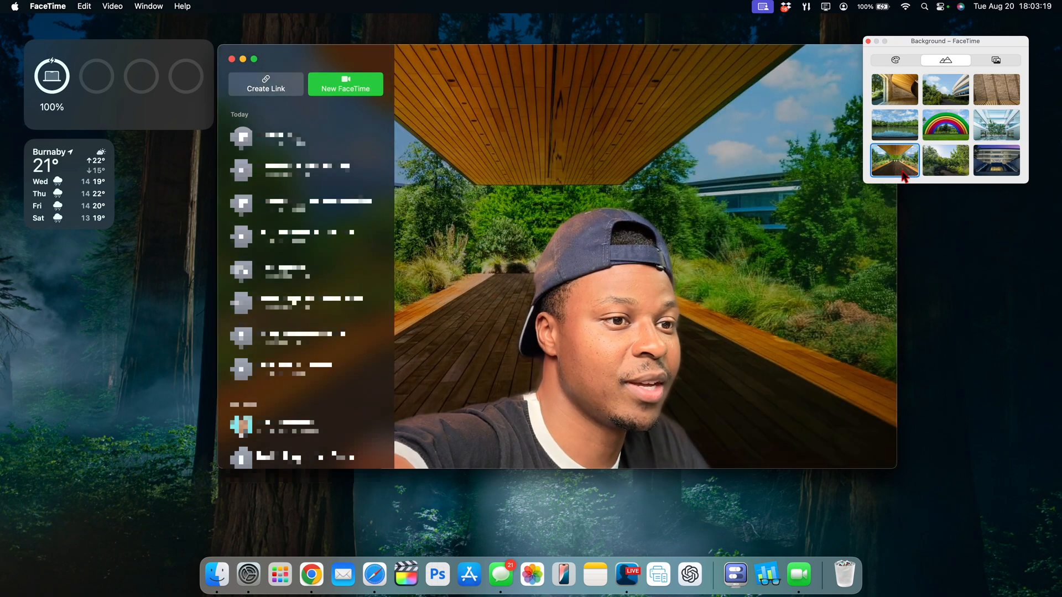
click(946, 161)
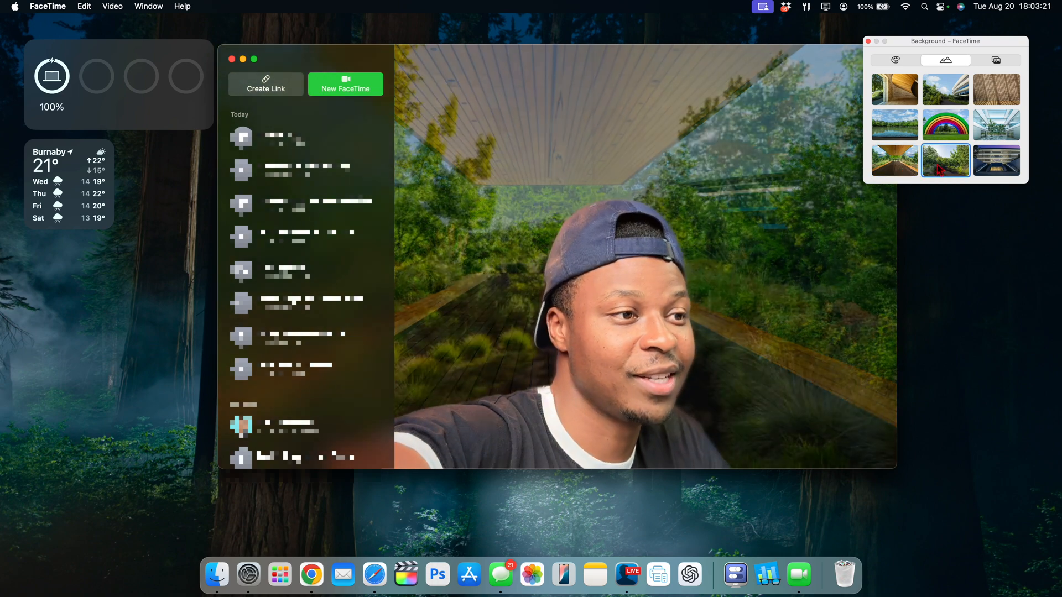
click(997, 160)
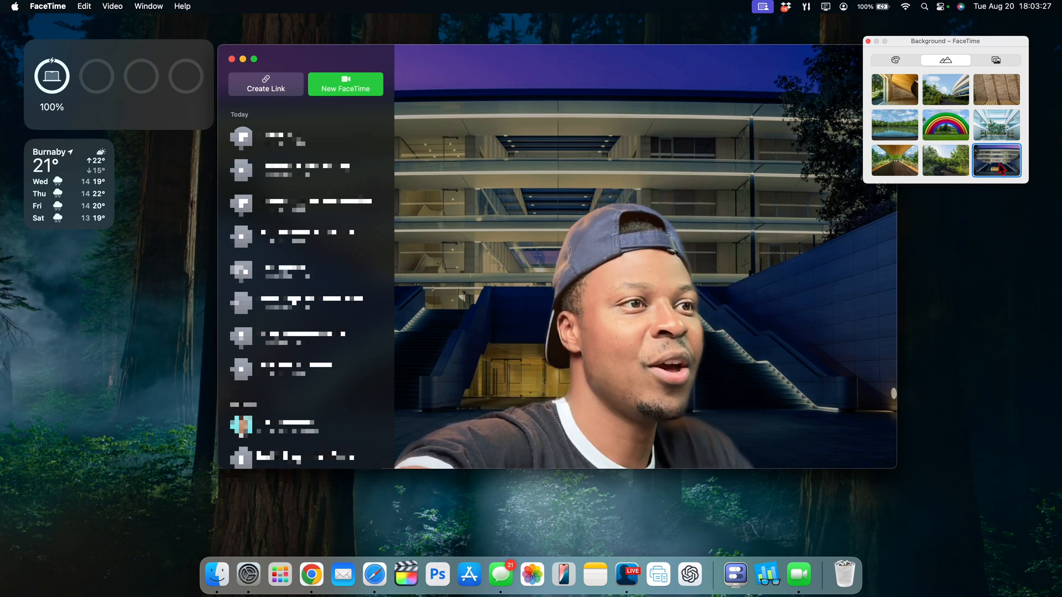
- Switch the FaceTime background to the rainbow, then the lake and trees scene
click(946, 124)
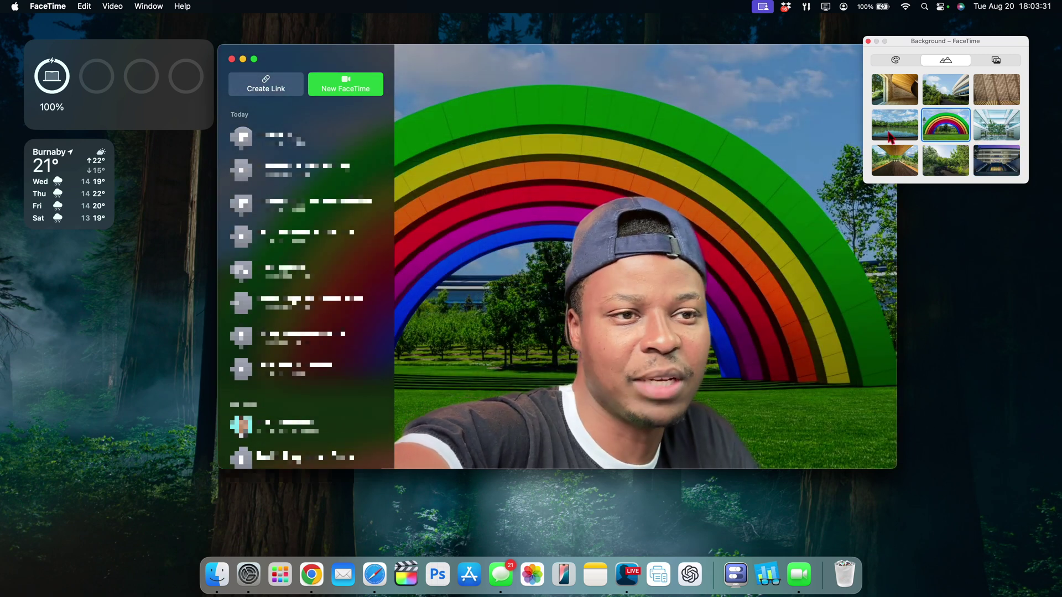
click(894, 124)
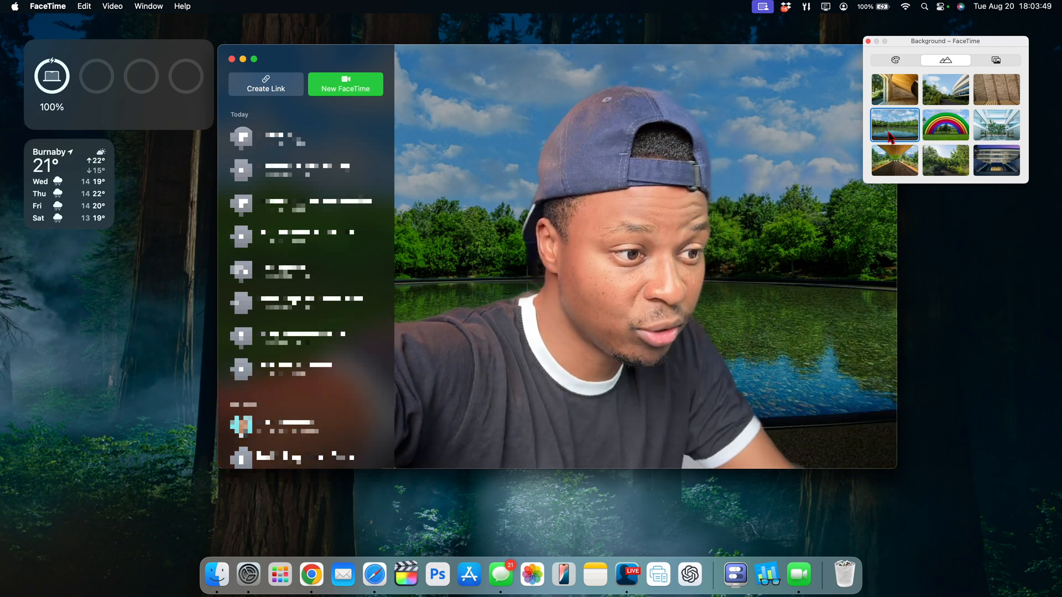
click(946, 89)
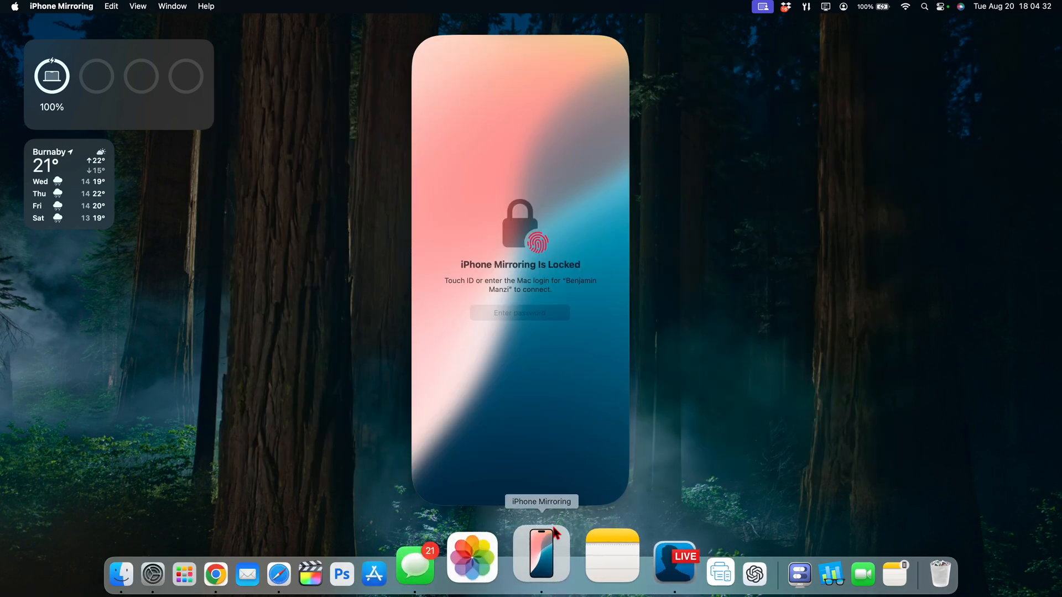
- Show the iPhone Mirroring View menu with Larger, Actual Size and Smaller
click(137, 6)
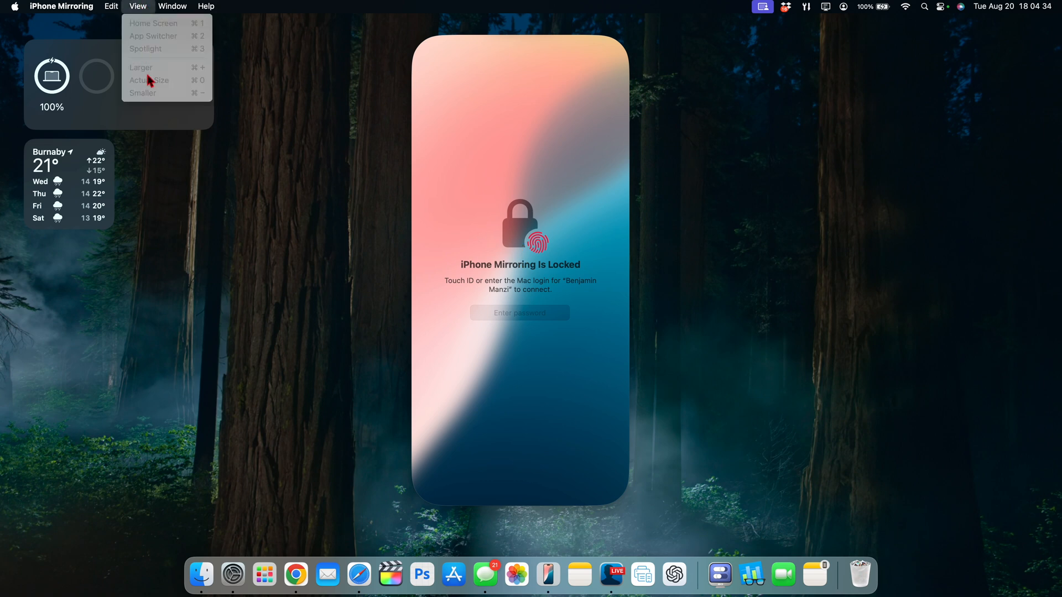
mouse_move(149, 71)
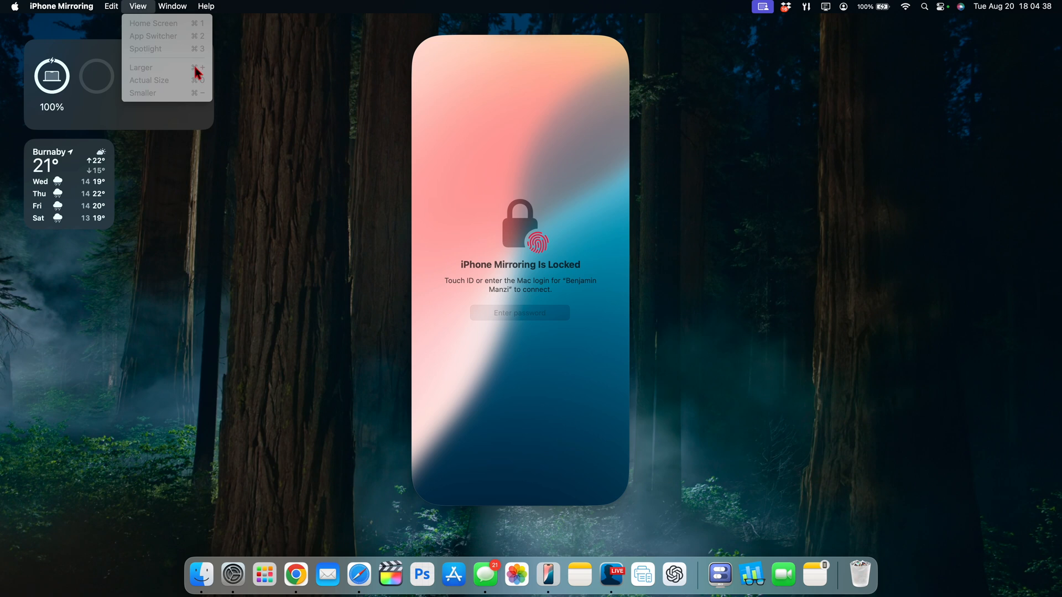
mouse_move(185, 96)
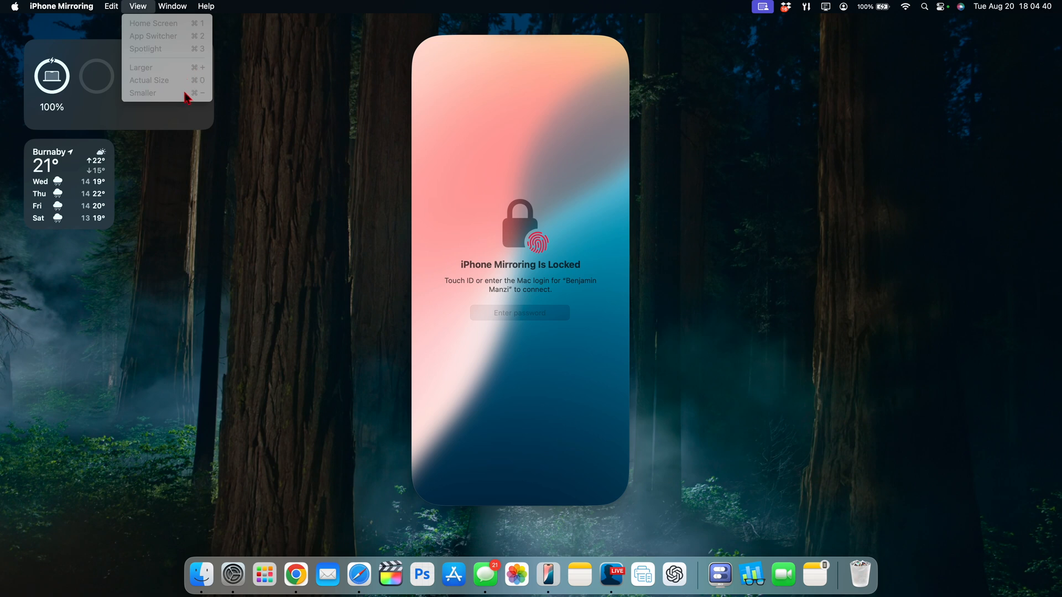
mouse_move(207, 72)
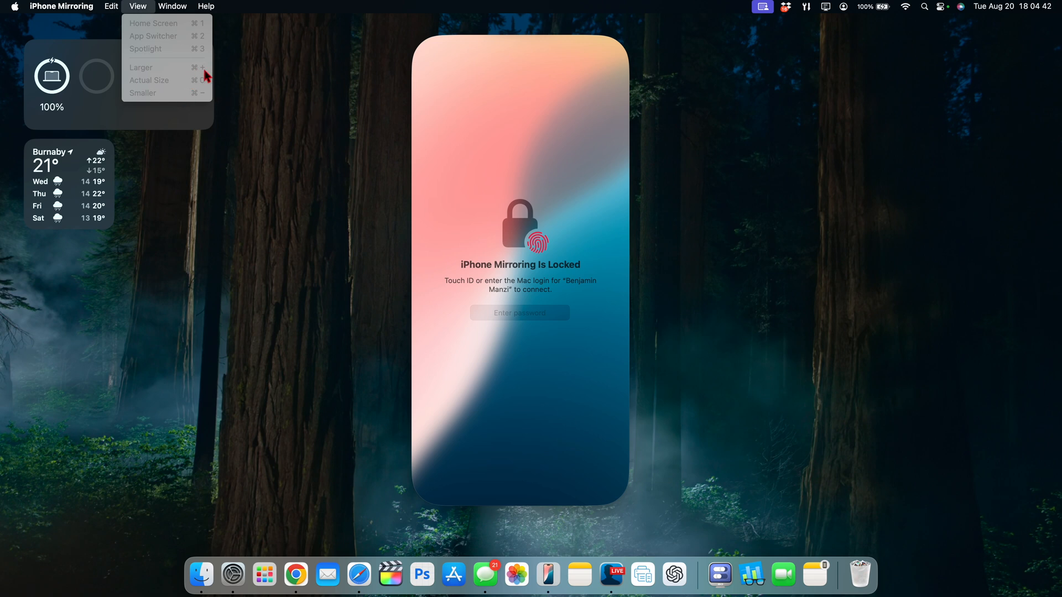
mouse_move(204, 83)
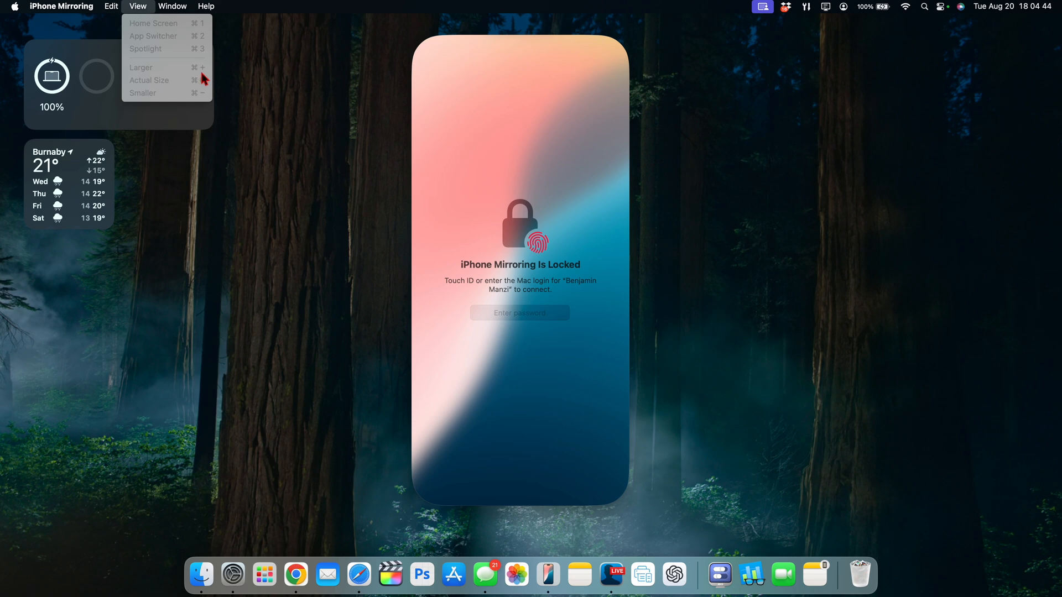
mouse_move(212, 72)
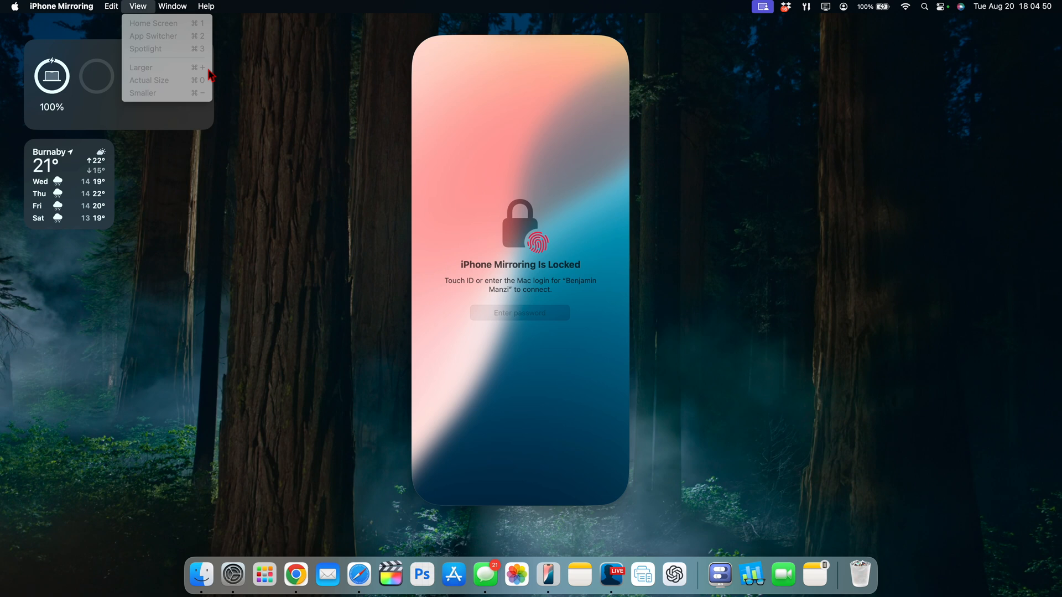
mouse_move(166, 71)
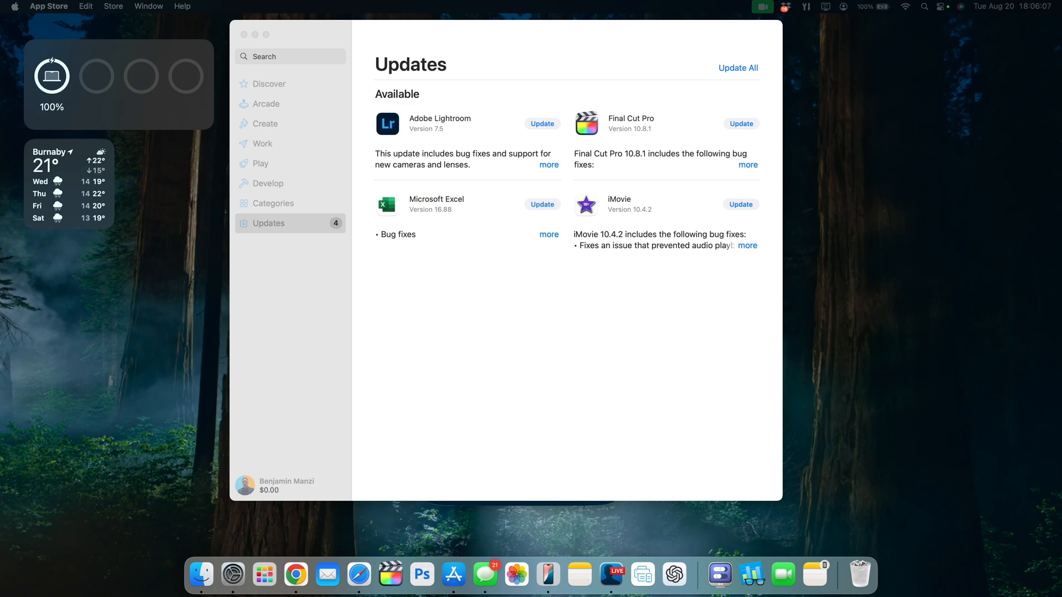
- Read the Final Cut Pro 10.8.1 release notes, then start updating iMovie
click(748, 165)
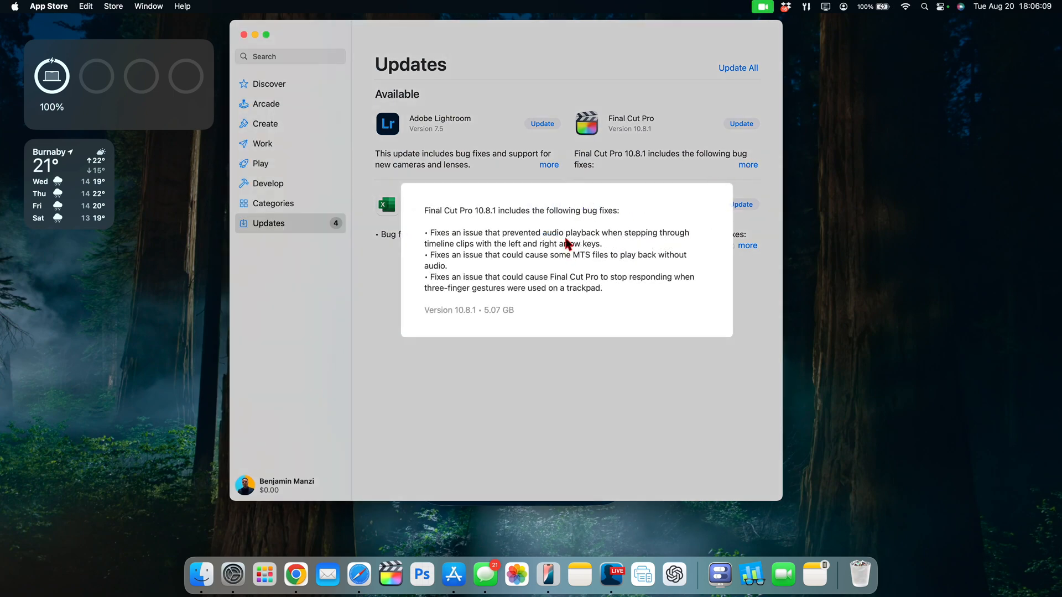
mouse_move(502, 284)
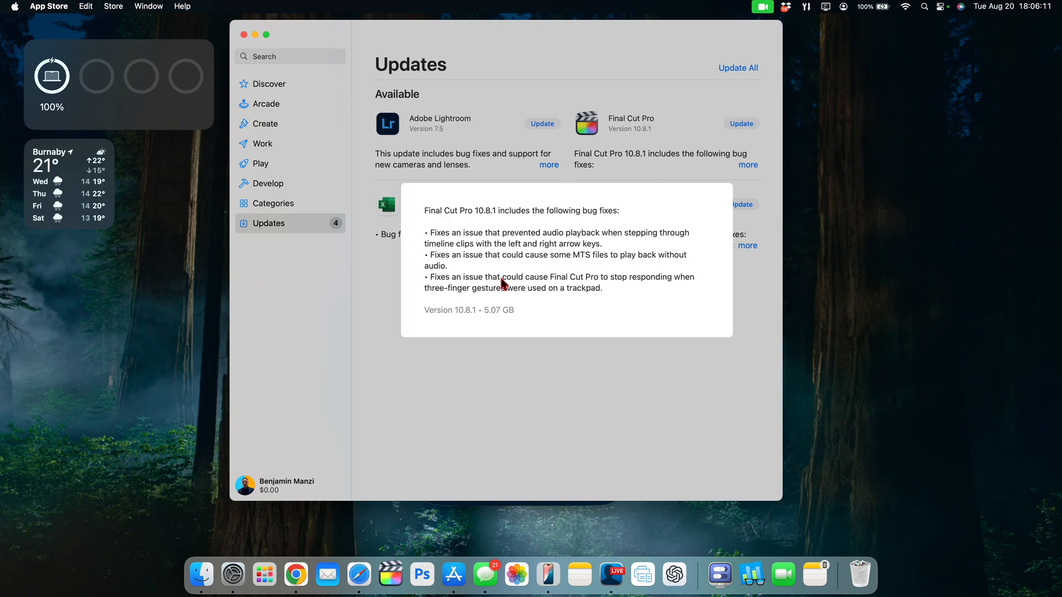
mouse_move(491, 216)
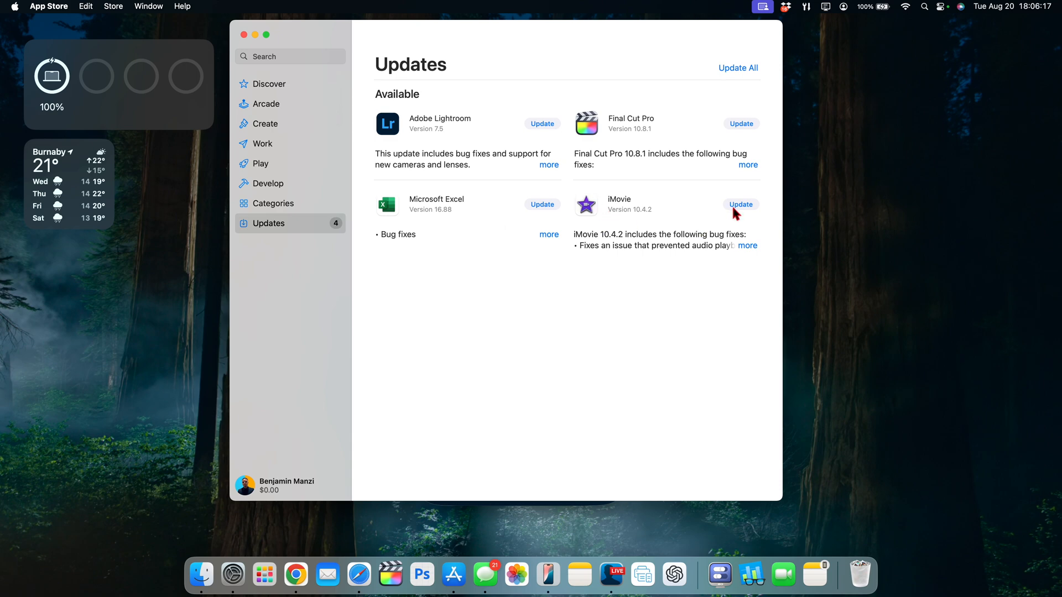
click(748, 245)
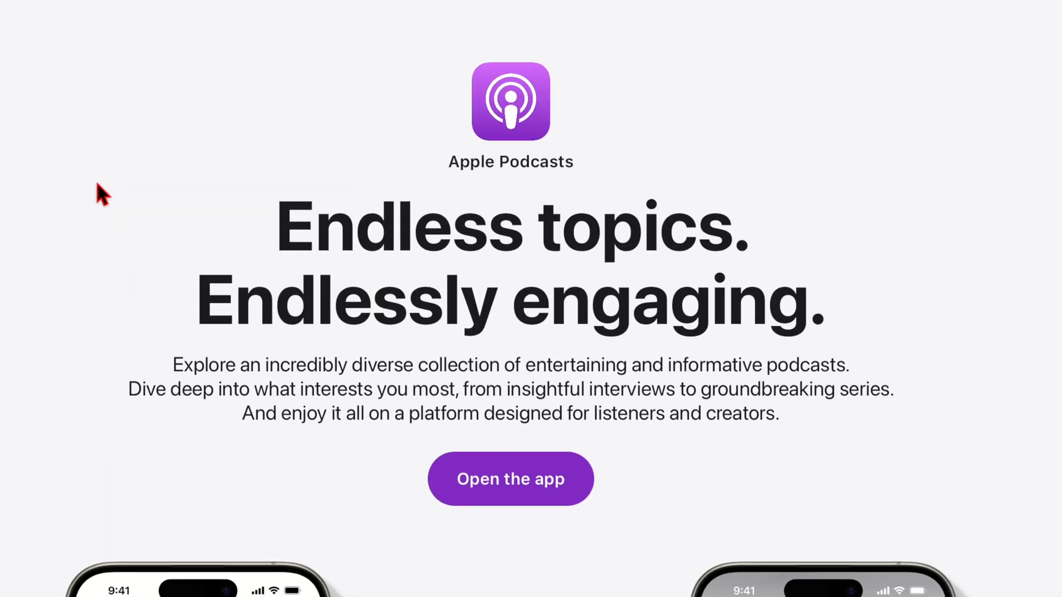
mouse_move(410, 156)
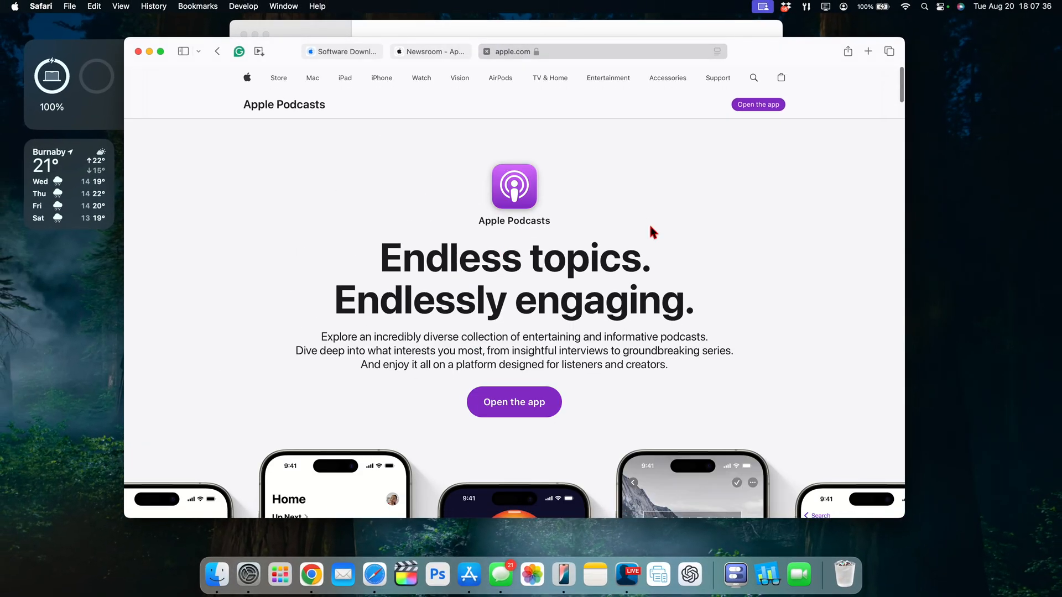
mouse_move(524, 263)
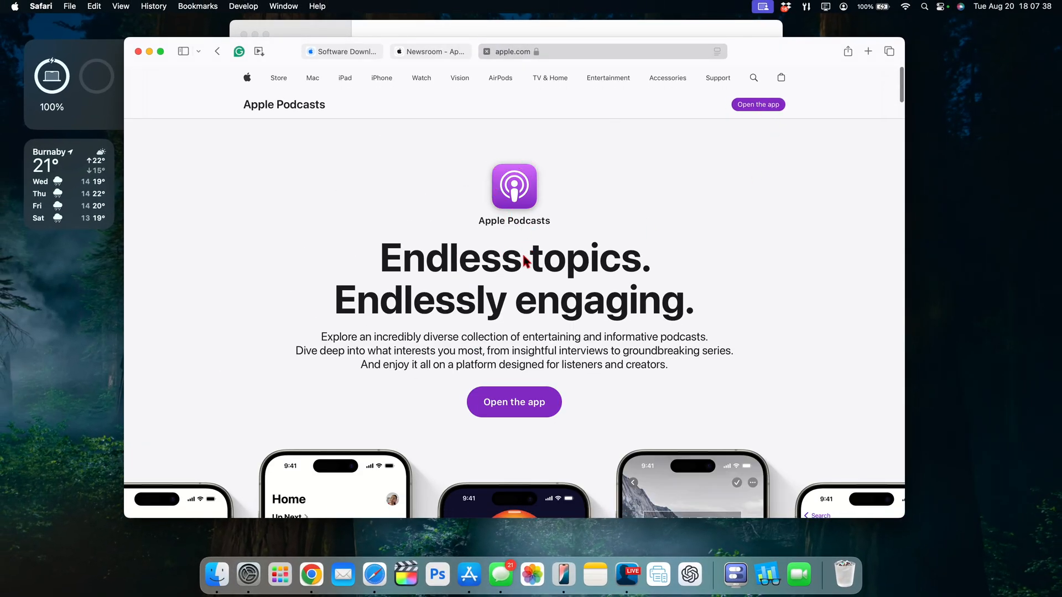
- Scroll apple.com's Apple Podcasts page and choose 'Open the app'
scroll(down, 3)
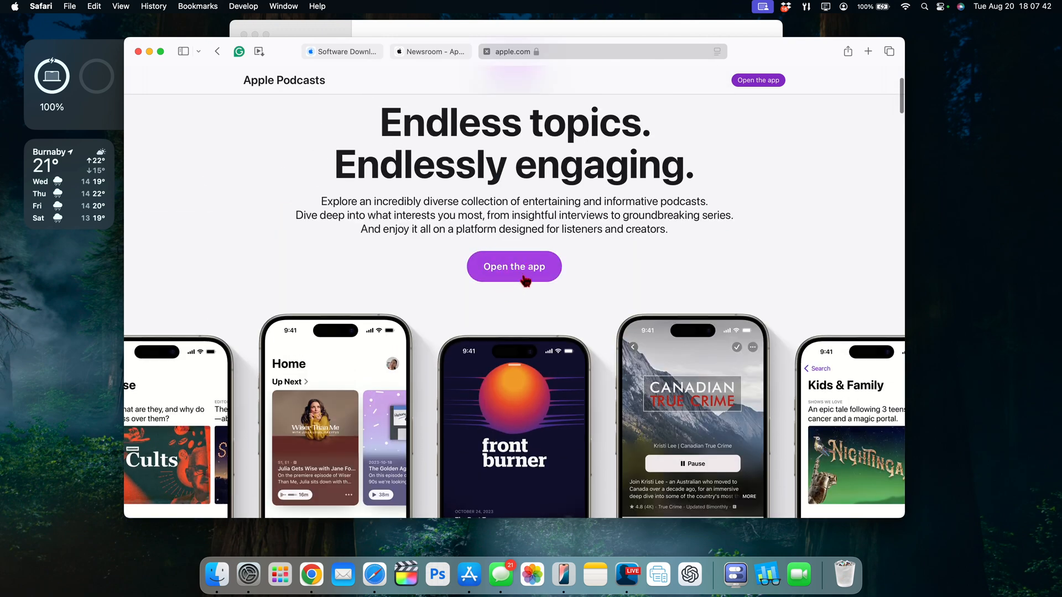
click(514, 267)
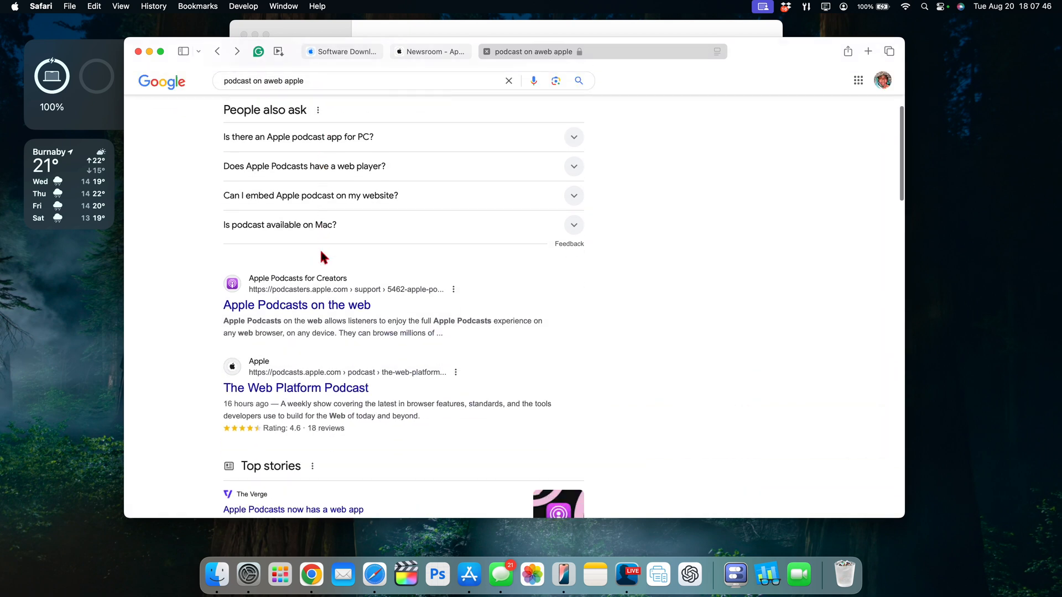
- Open the 'Apple Podcasts on the web' Google result and scroll through the article
scroll(down, 3)
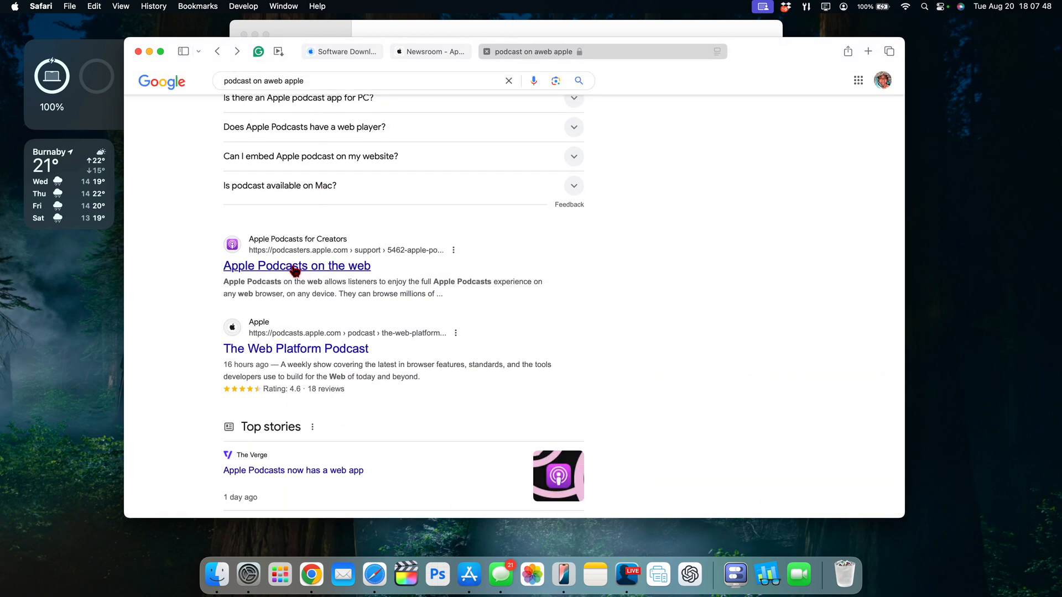
click(297, 266)
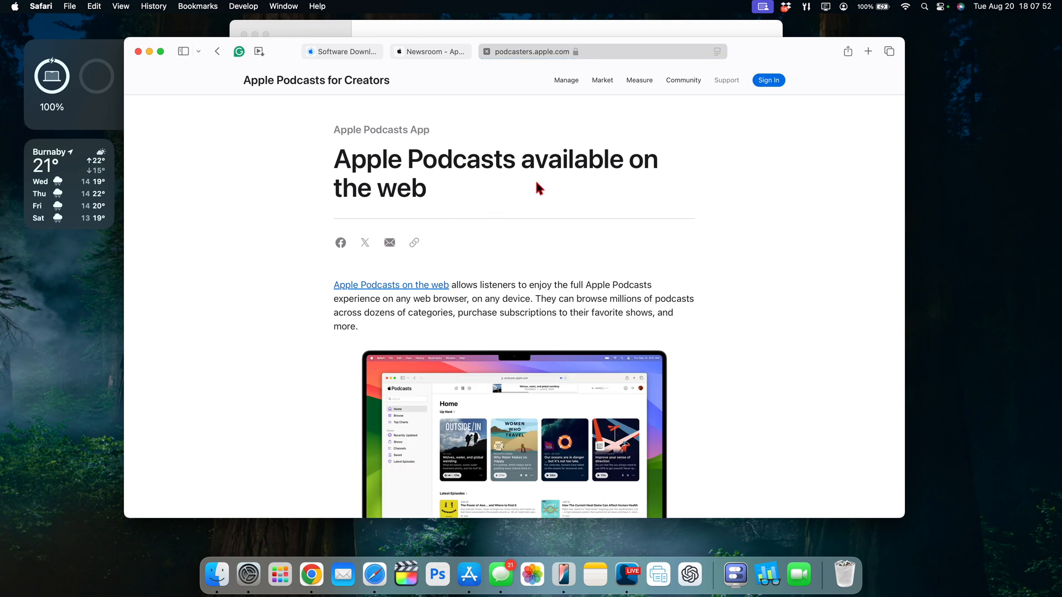
scroll(down, 3)
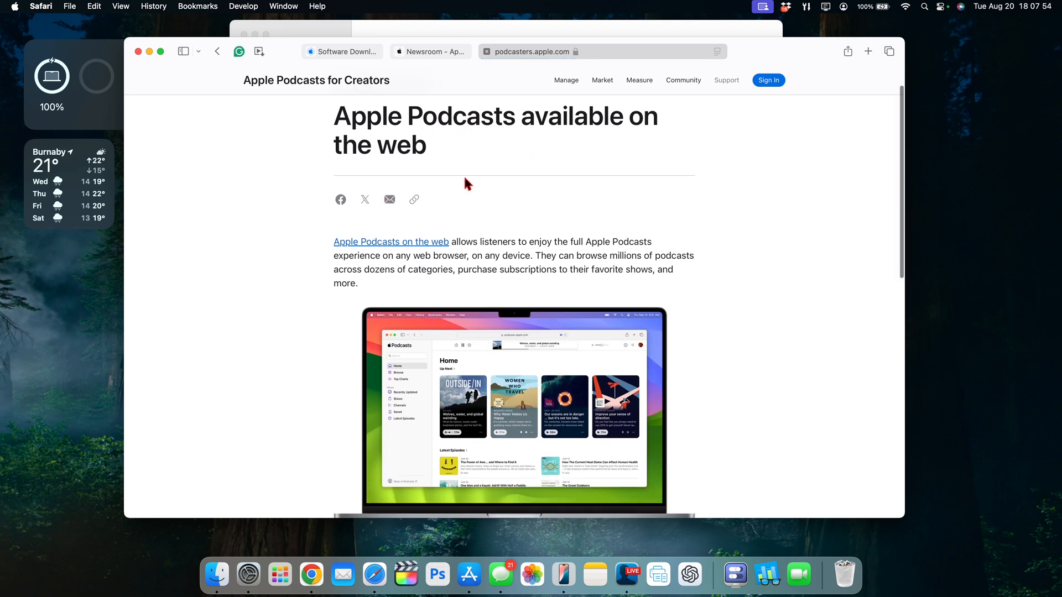
scroll(down, 3)
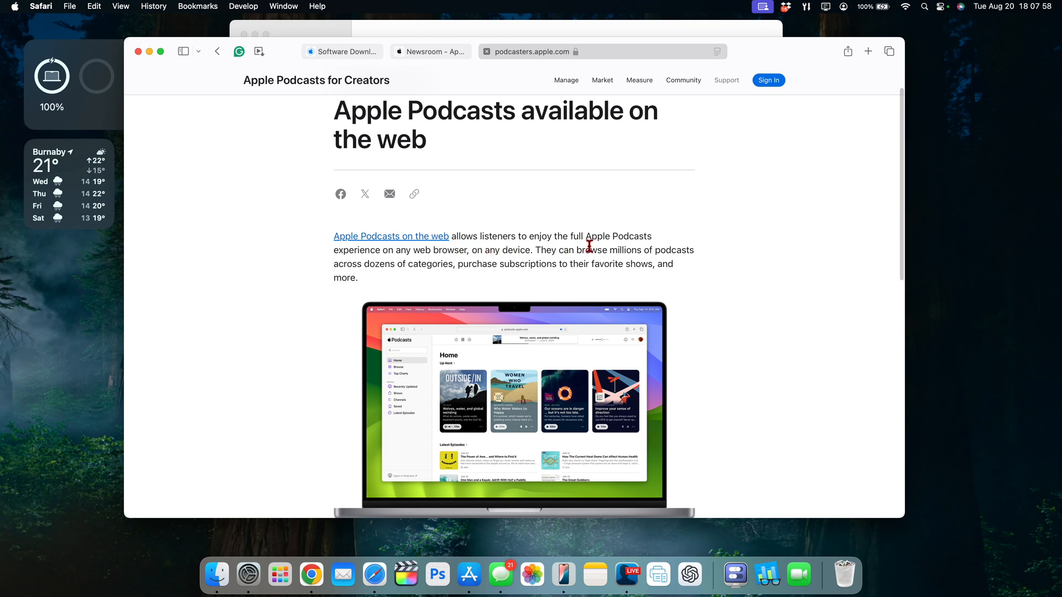
mouse_move(458, 253)
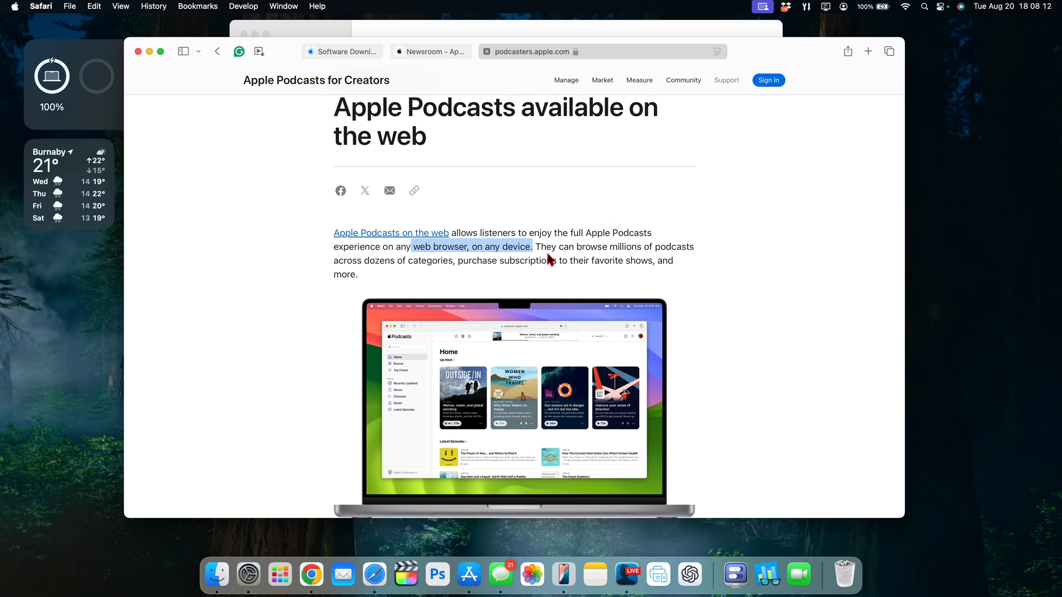
- Open the supported countries and regions list and scroll the pricing tables to Europe
scroll(down, 3)
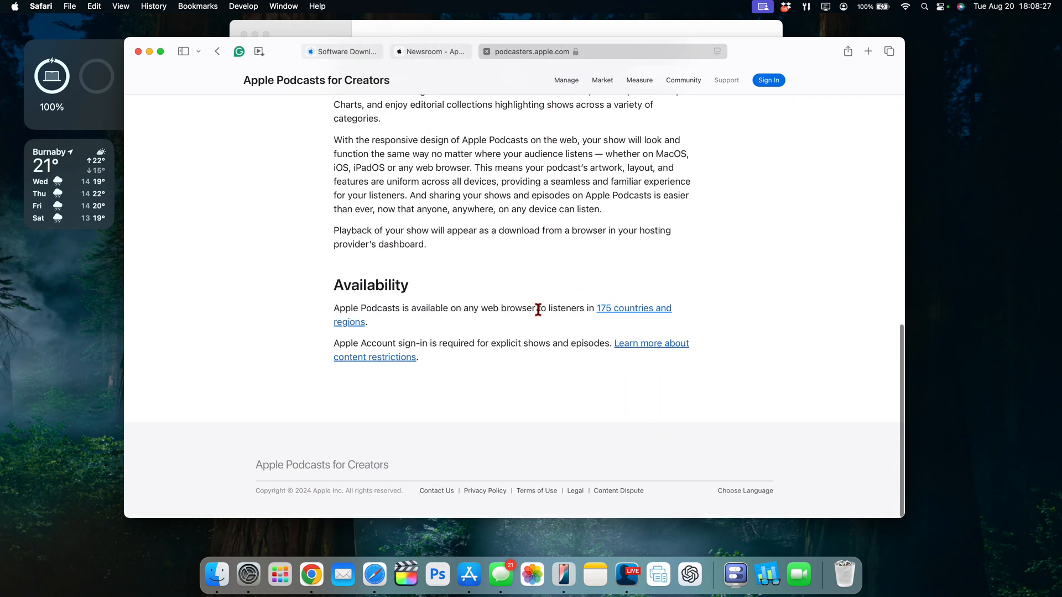
mouse_move(621, 313)
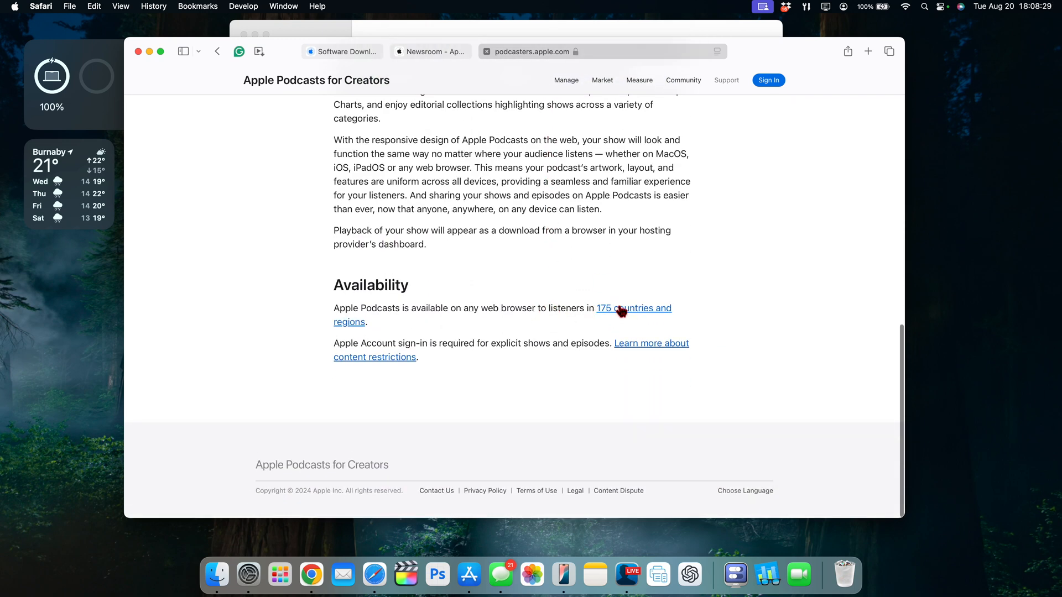
click(633, 308)
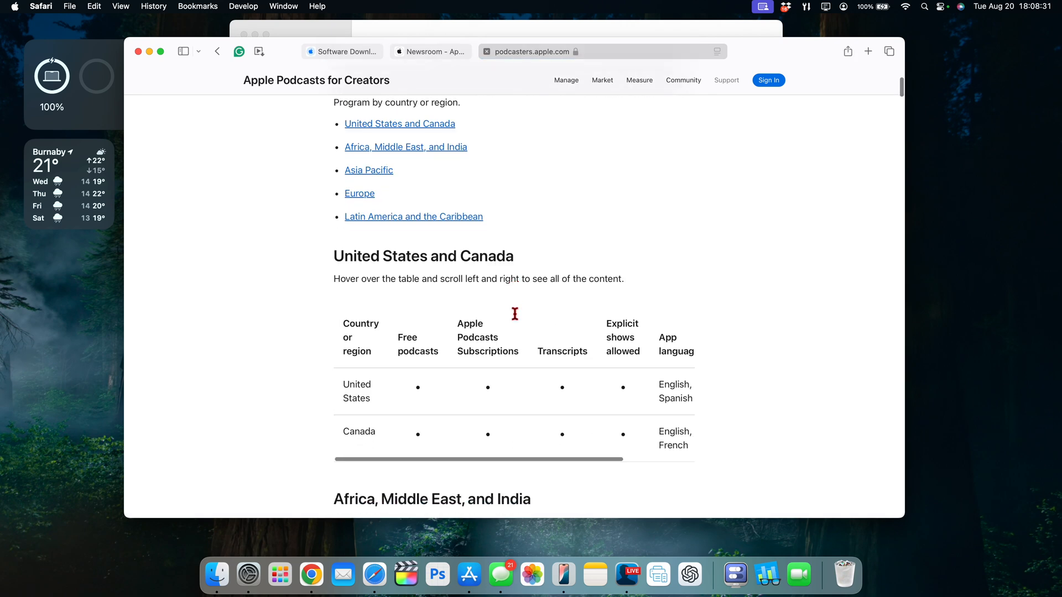
scroll(down, 3)
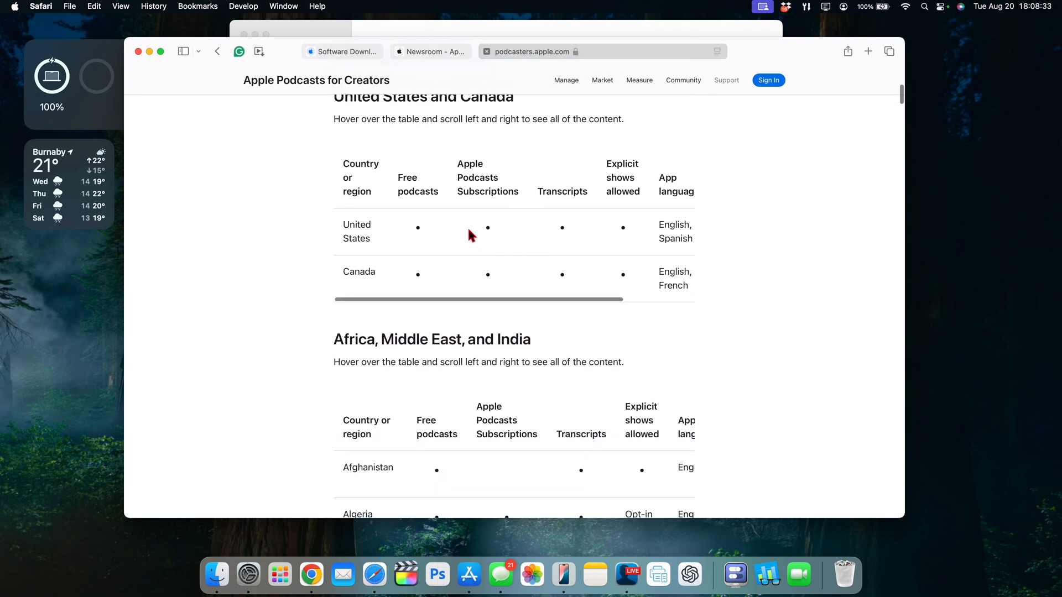
scroll(down, 3)
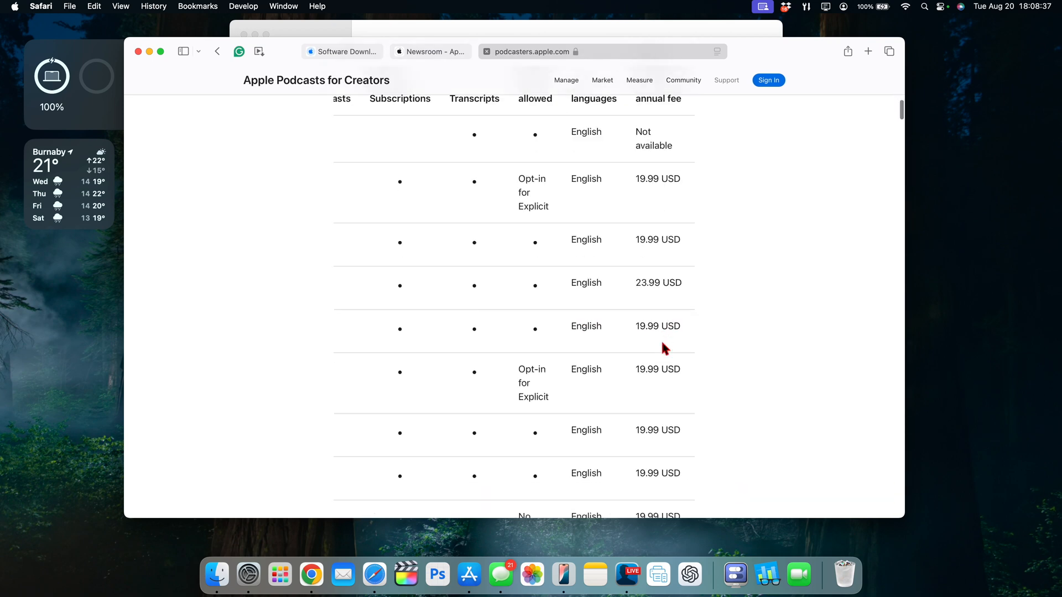
scroll(down, 3)
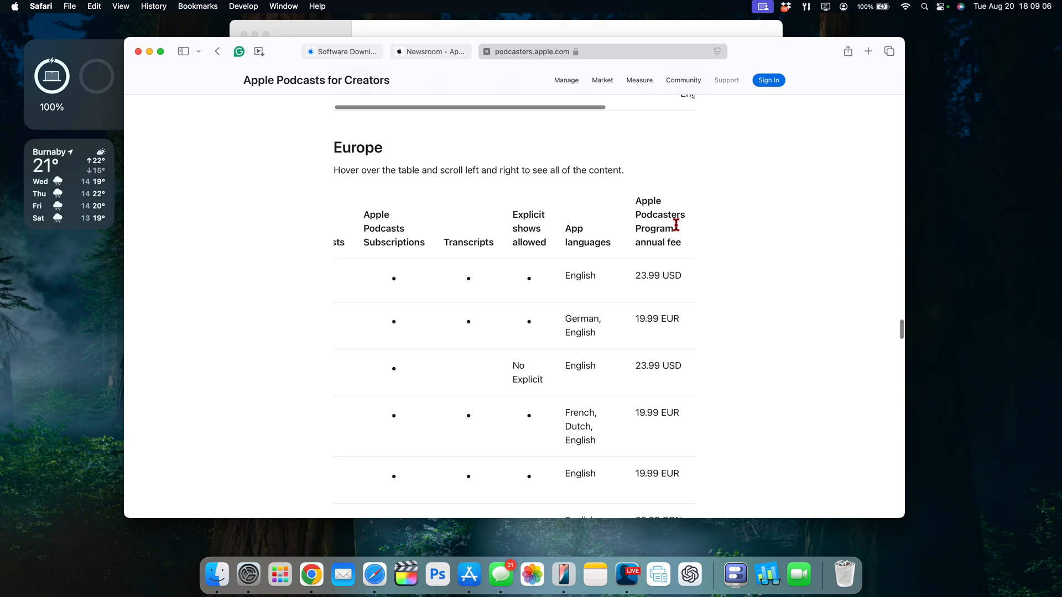
scroll(down, 3)
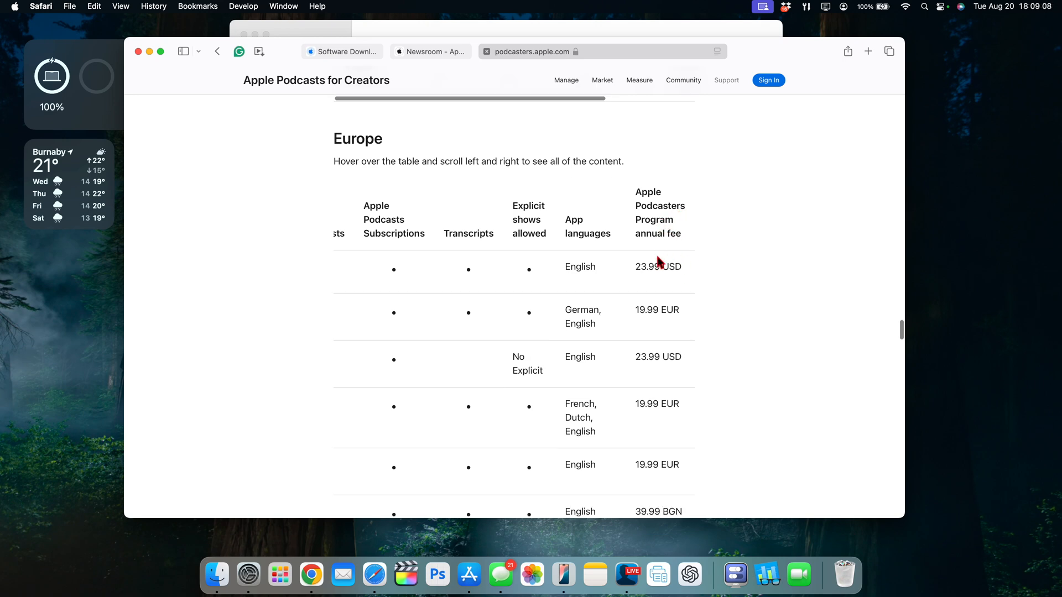
scroll(down, 3)
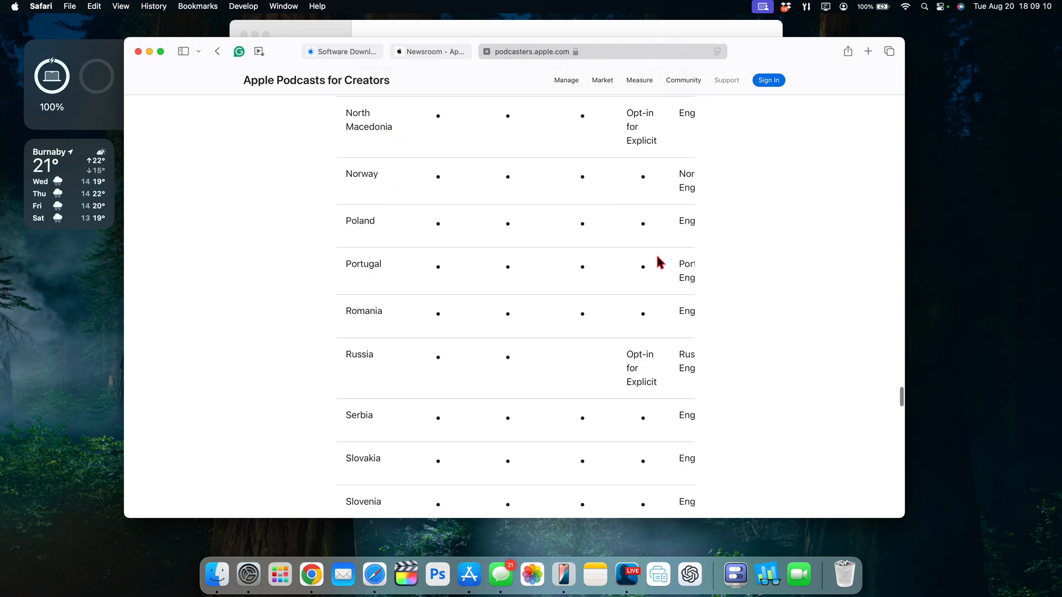
scroll(down, 3)
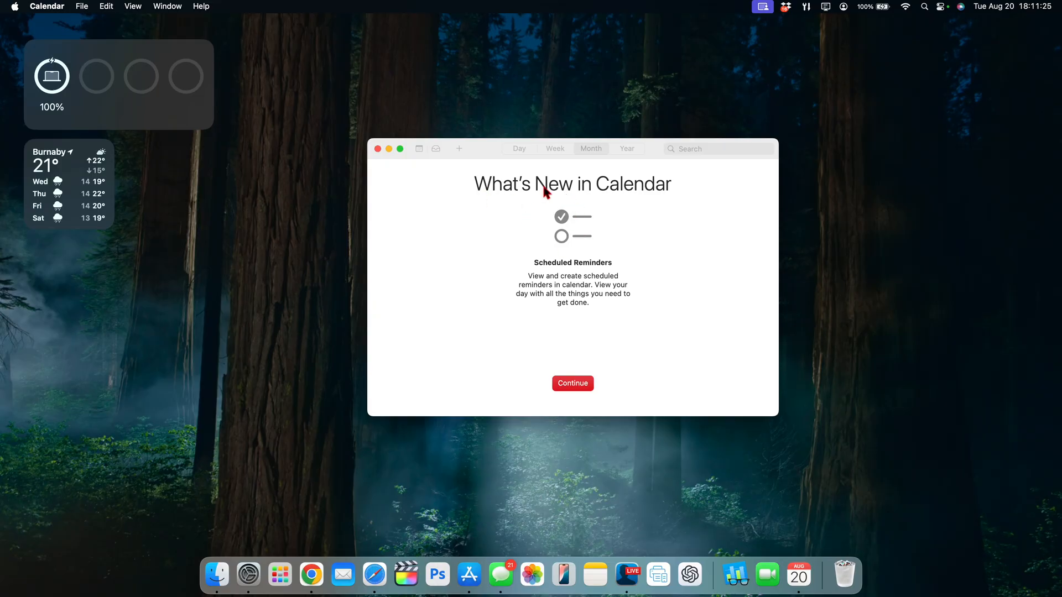
mouse_move(567, 202)
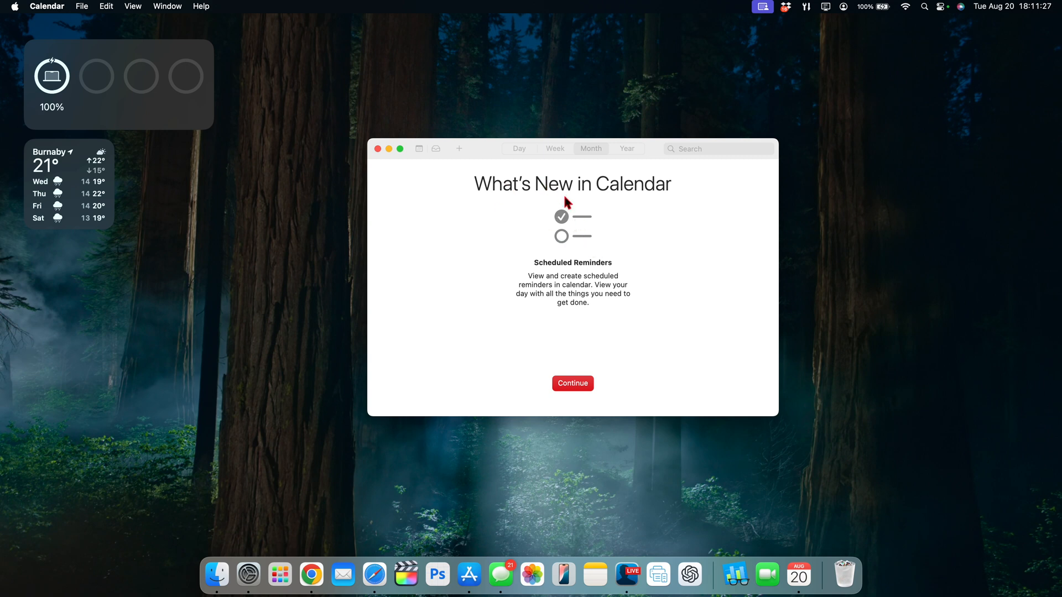
mouse_move(557, 277)
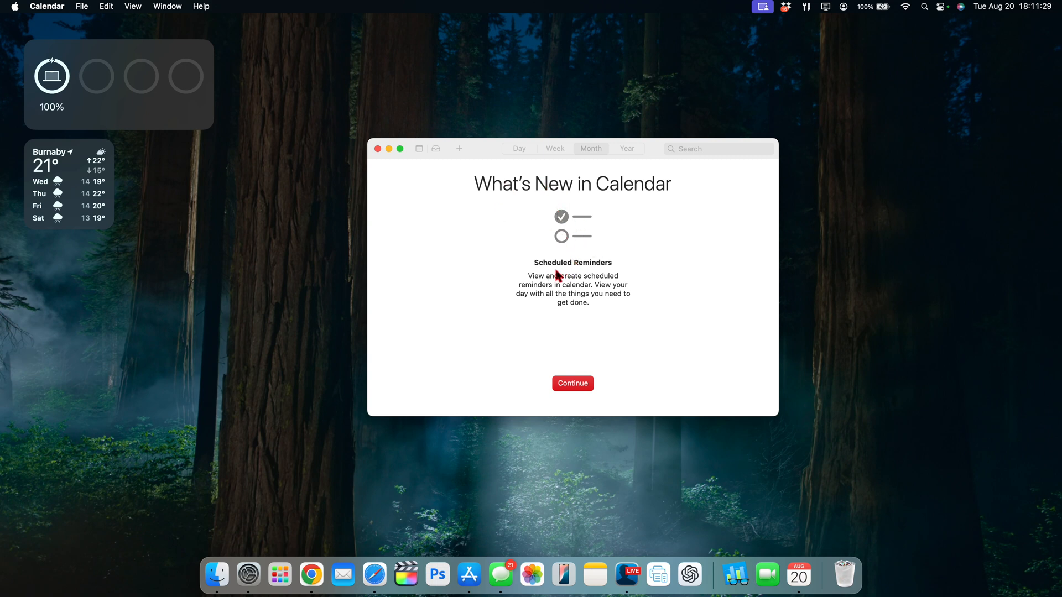
mouse_move(578, 282)
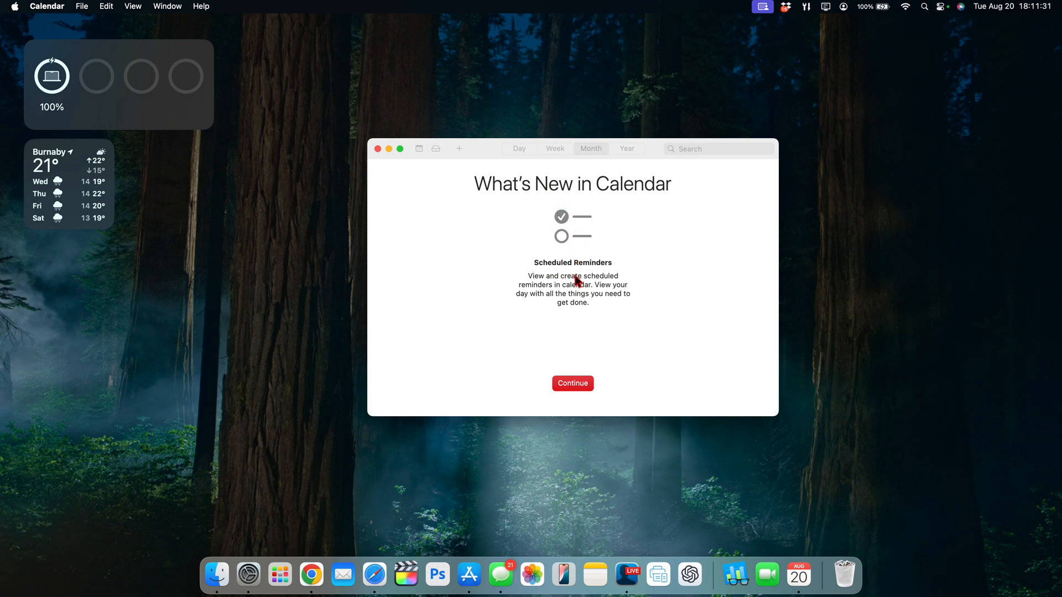
mouse_move(613, 294)
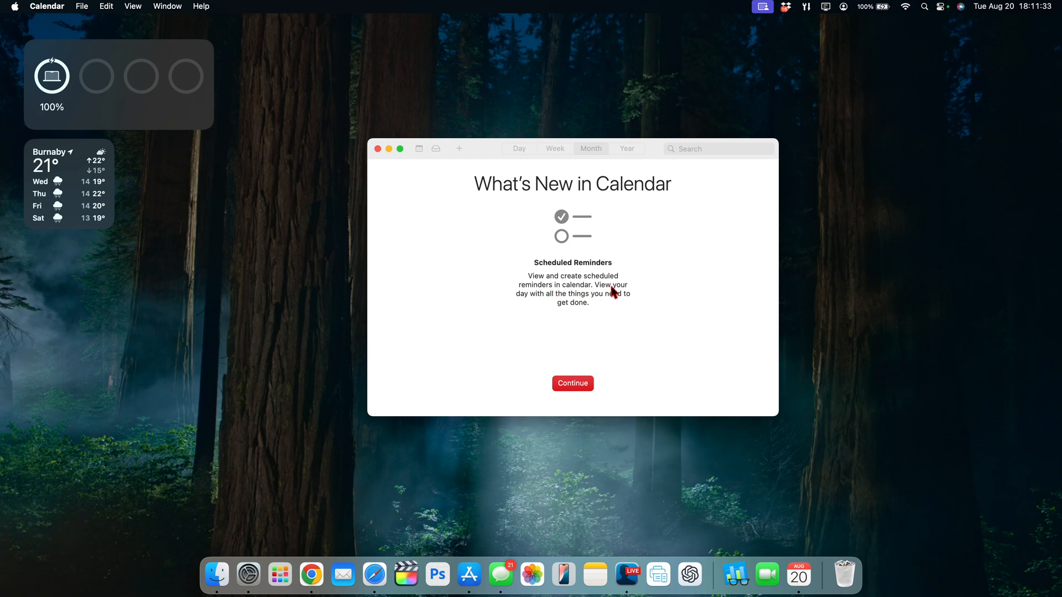
mouse_move(623, 302)
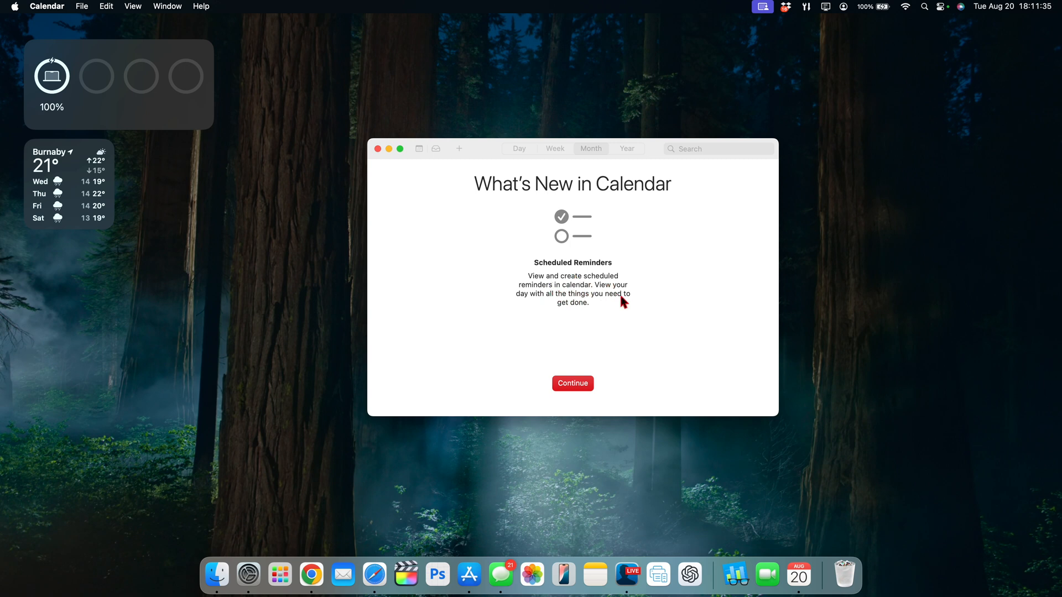
mouse_move(586, 311)
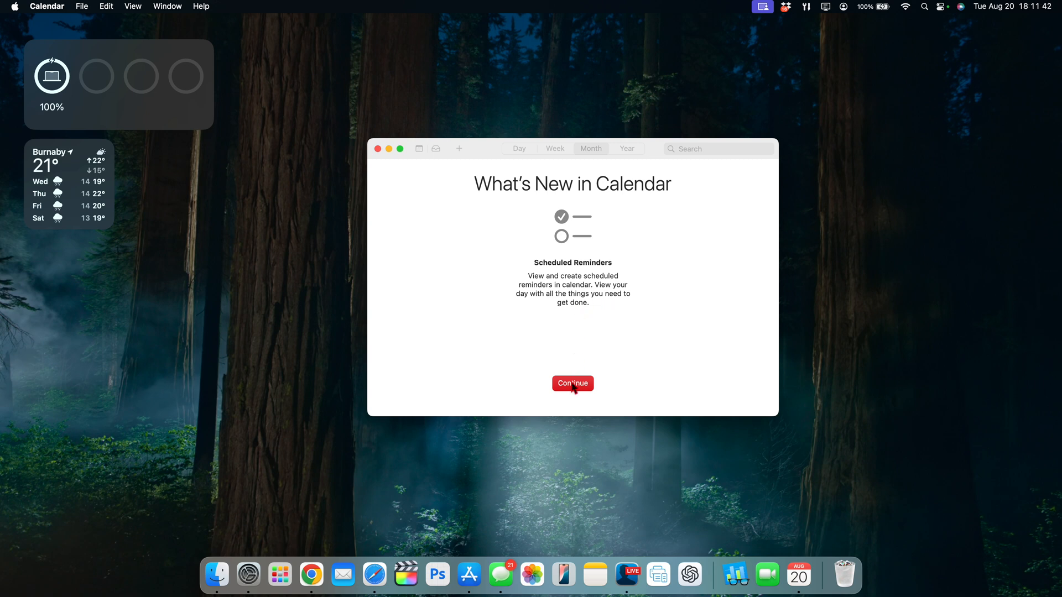
- Continue past Calendar's Scheduled Reminders What's New sheet to the month view
click(572, 384)
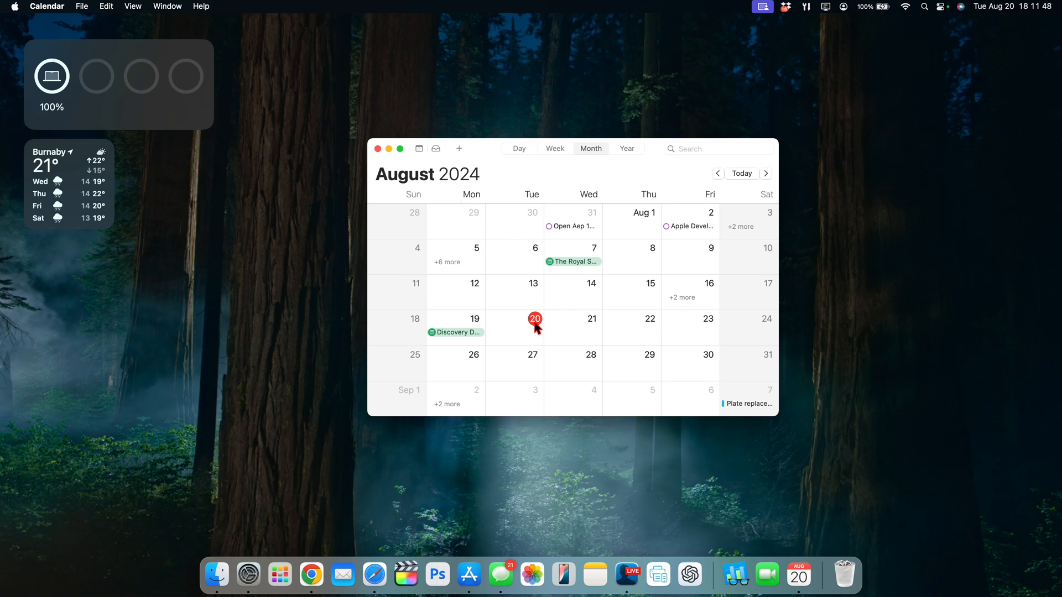
mouse_move(535, 289)
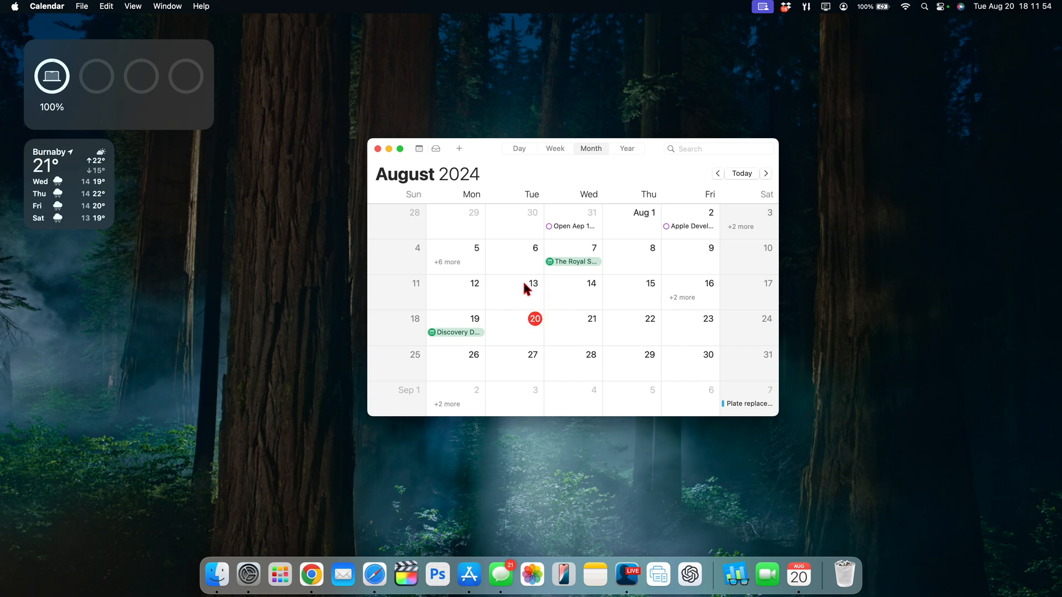
mouse_move(538, 330)
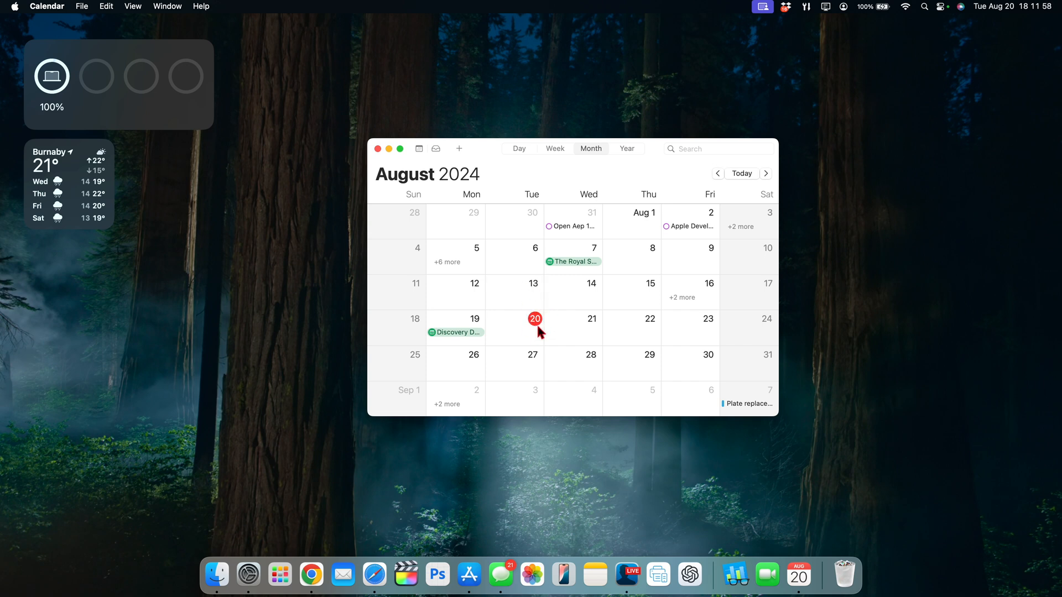
mouse_move(531, 359)
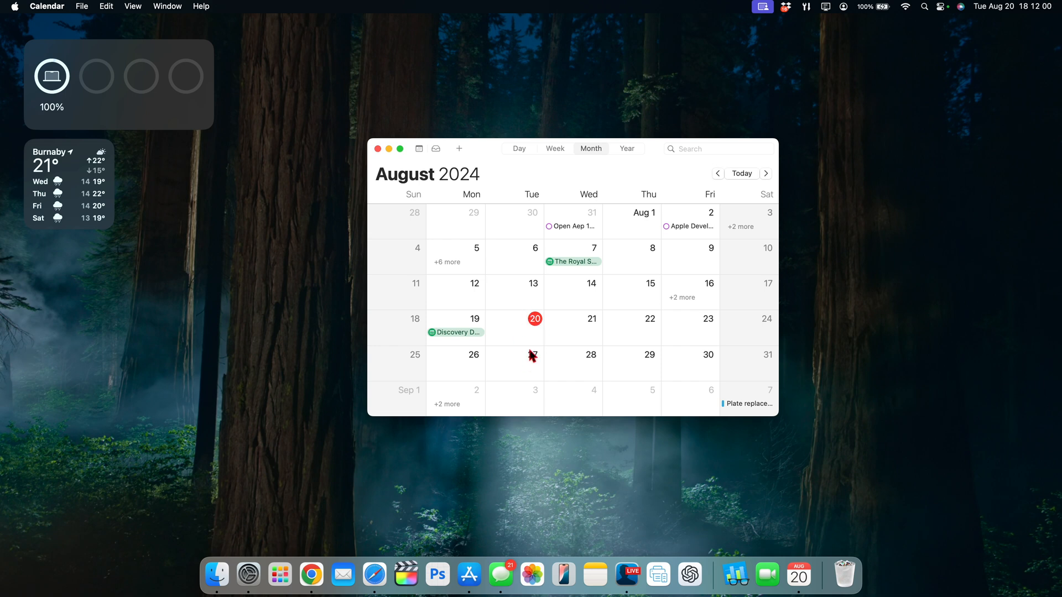
mouse_move(528, 372)
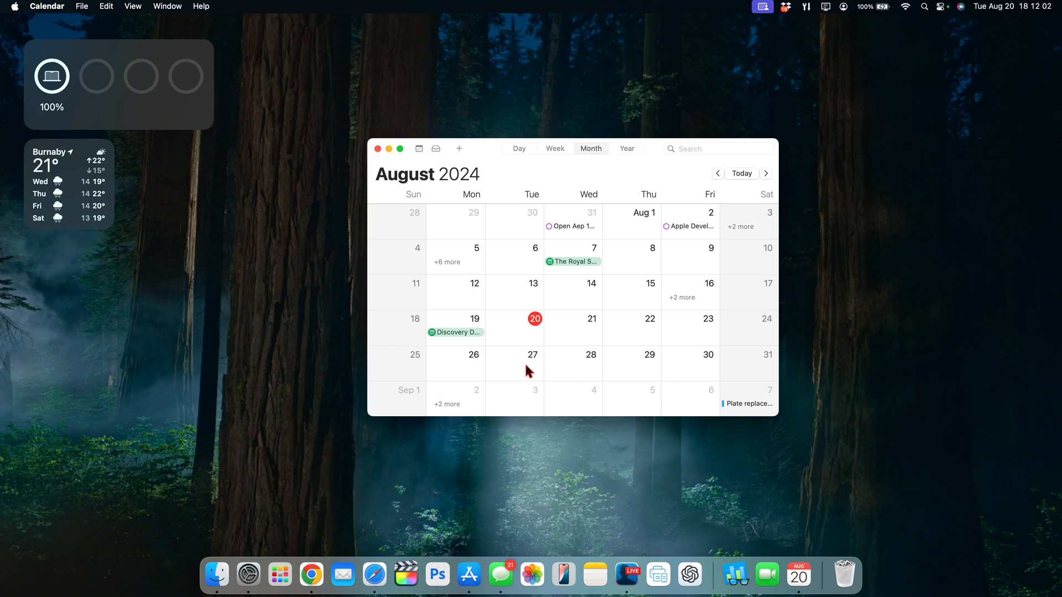
mouse_move(484, 368)
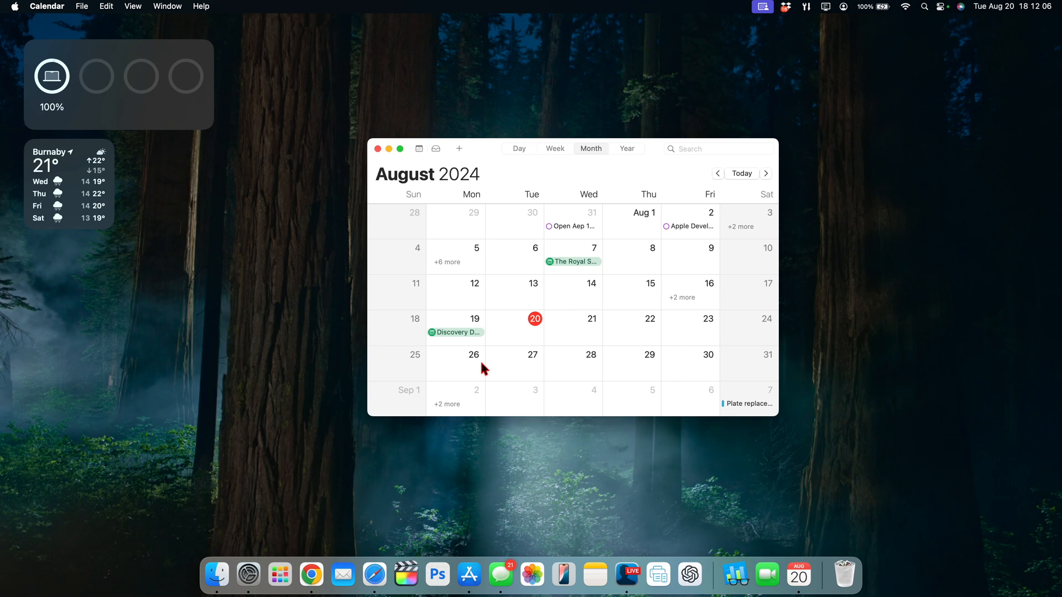
mouse_move(529, 365)
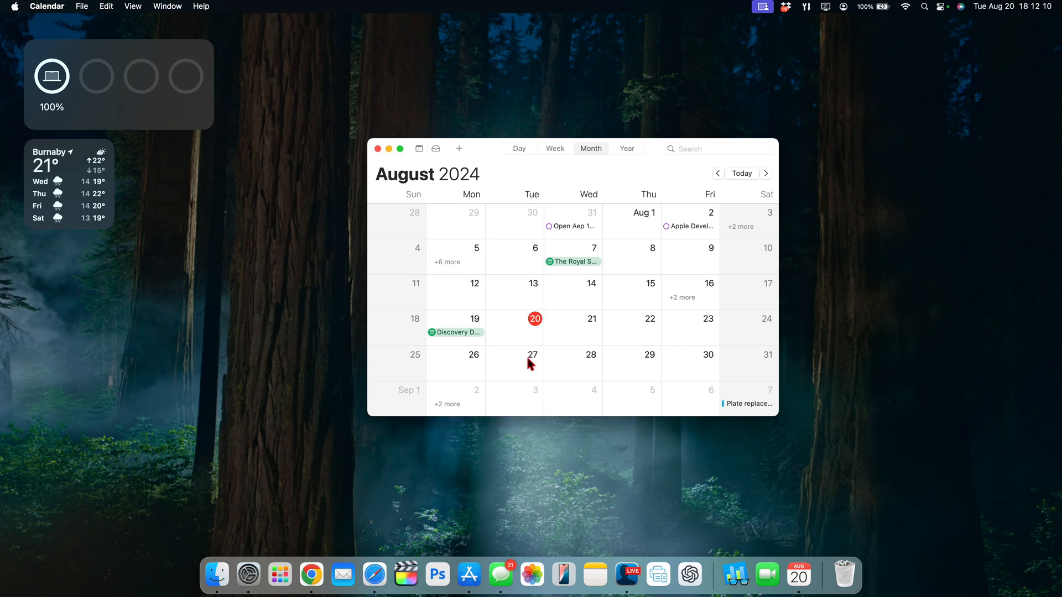
mouse_move(533, 366)
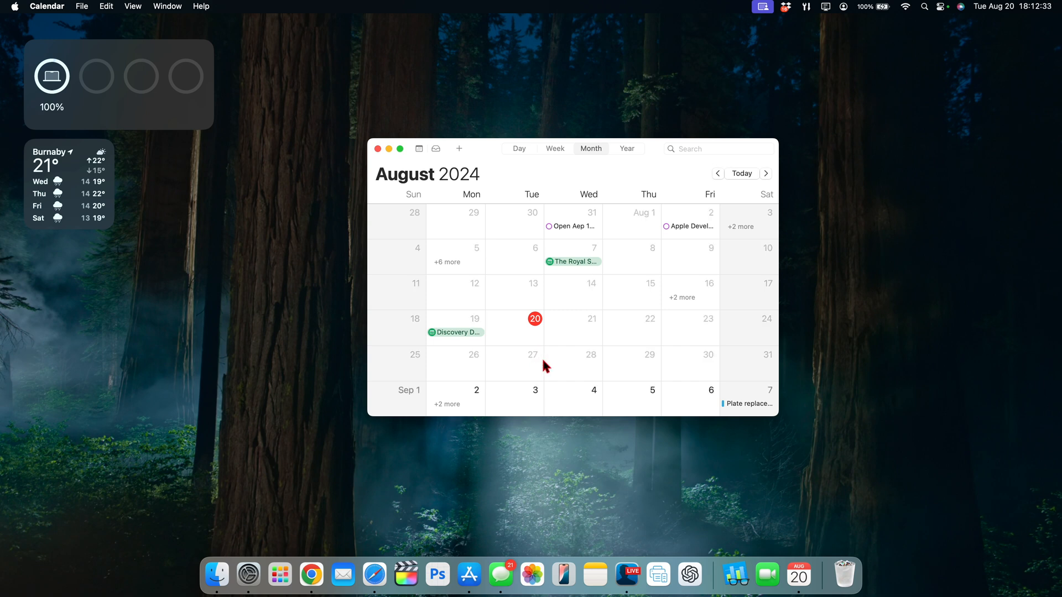
mouse_move(532, 363)
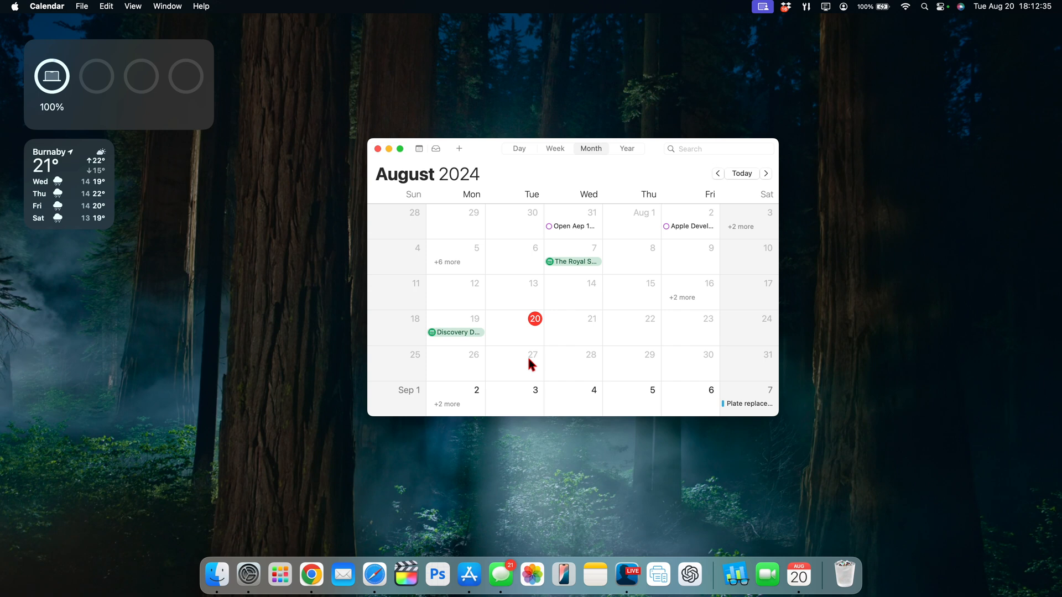
- Scroll Calendar's month view forward to September 2024 and click into the mid-September weeks
scroll(down, 3)
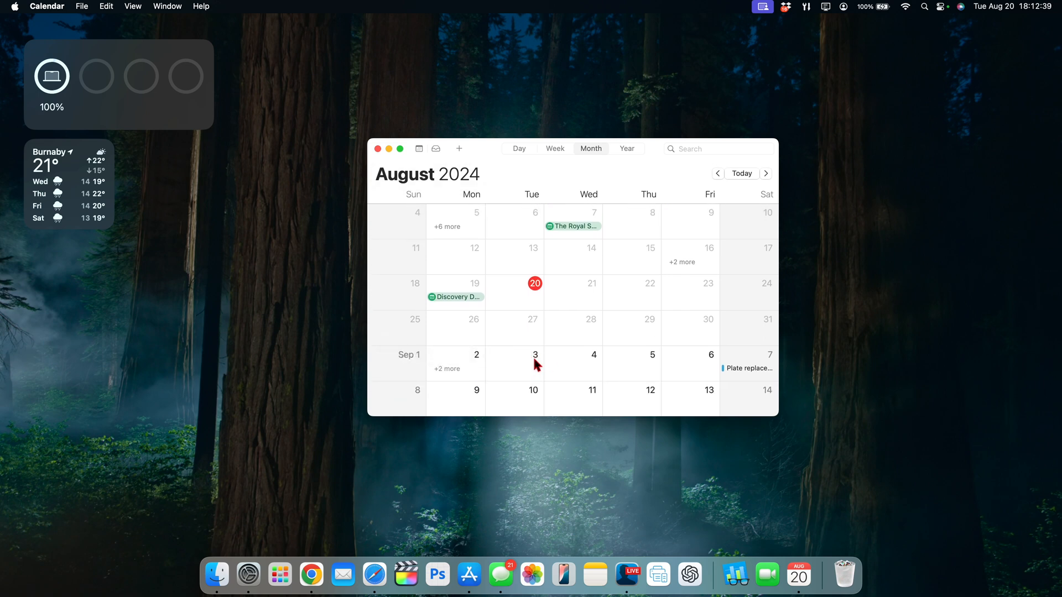
mouse_move(542, 347)
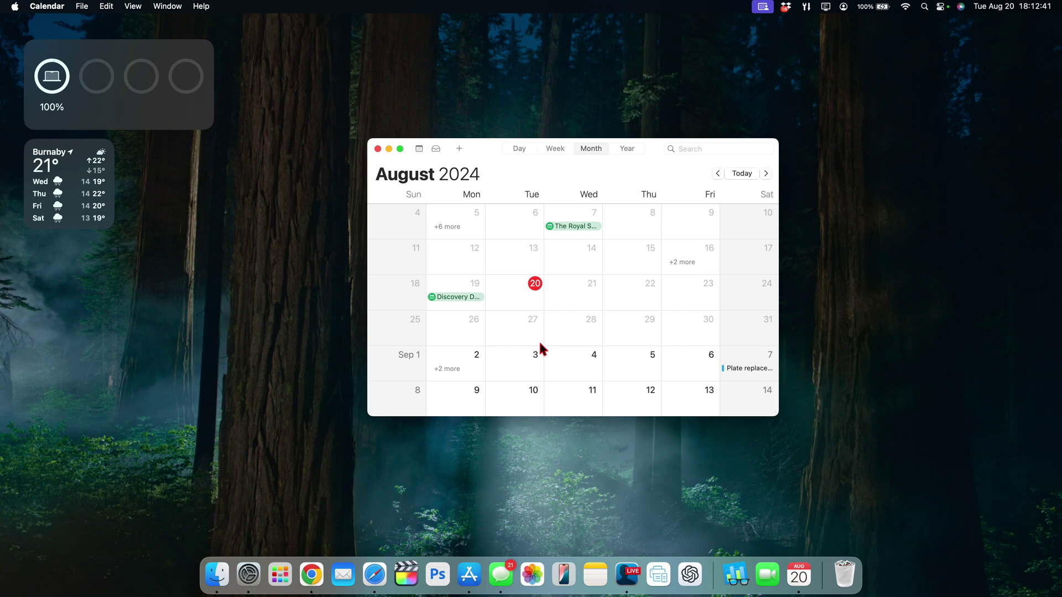
mouse_move(539, 362)
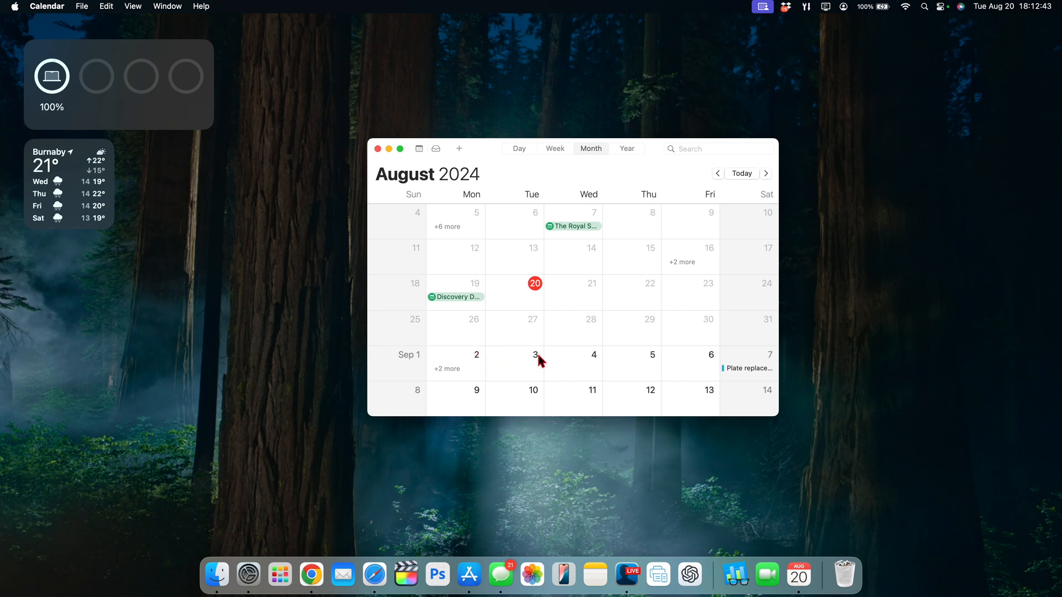
mouse_move(535, 365)
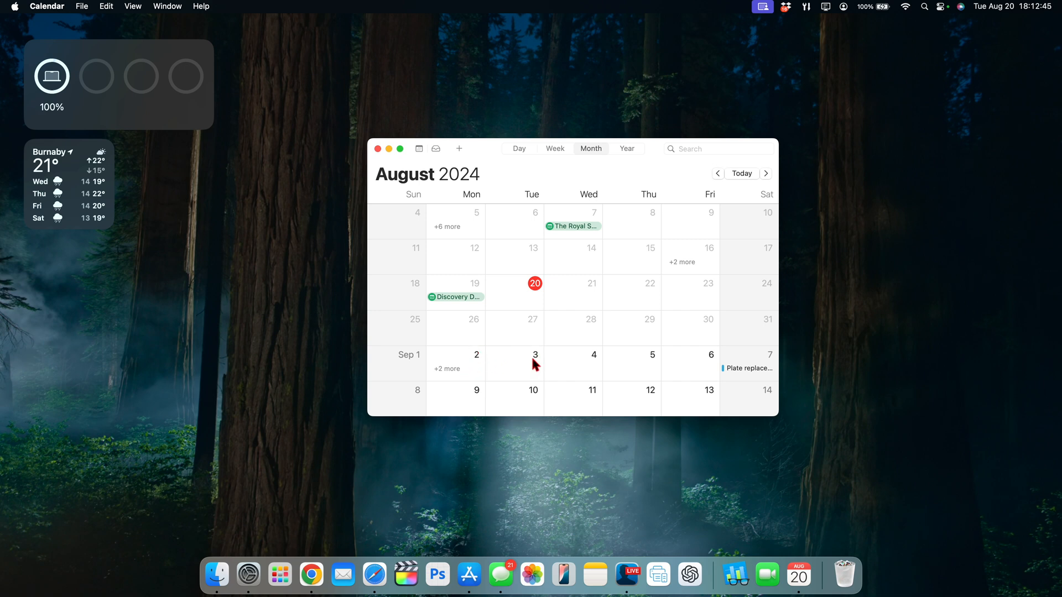
click(766, 173)
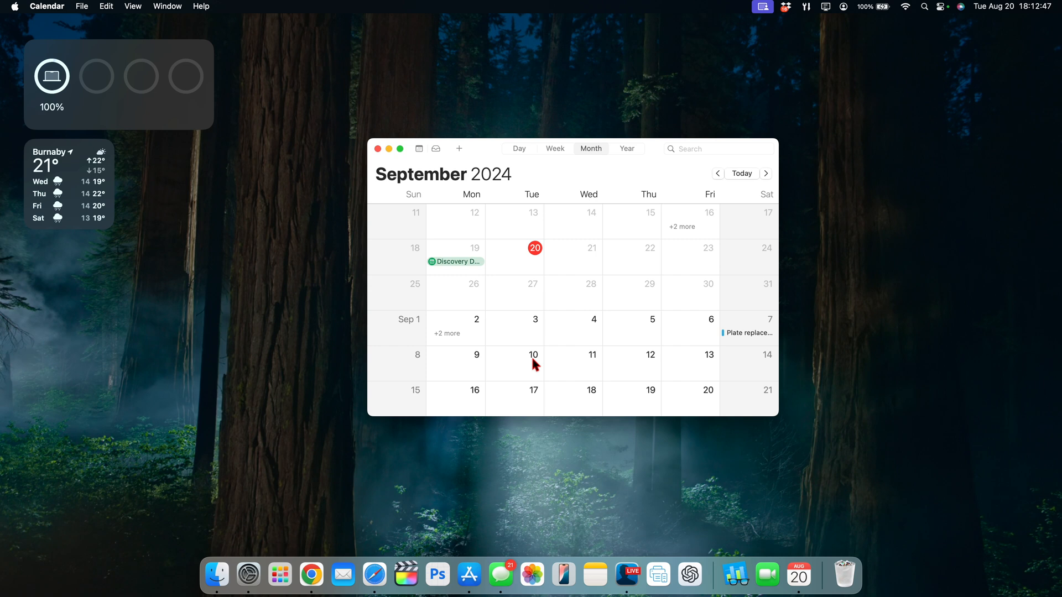
mouse_move(518, 351)
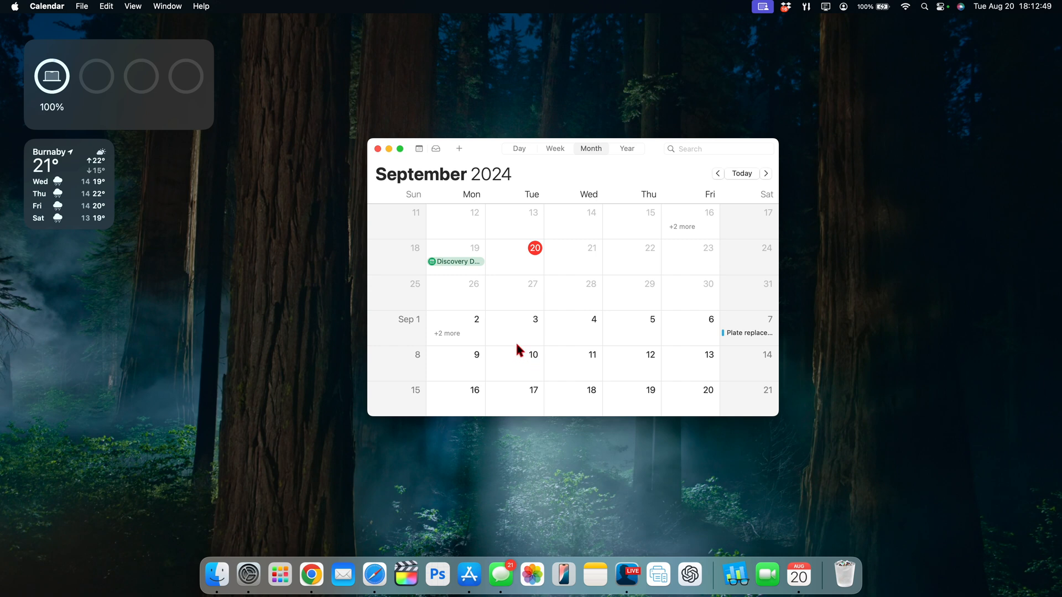
mouse_move(497, 356)
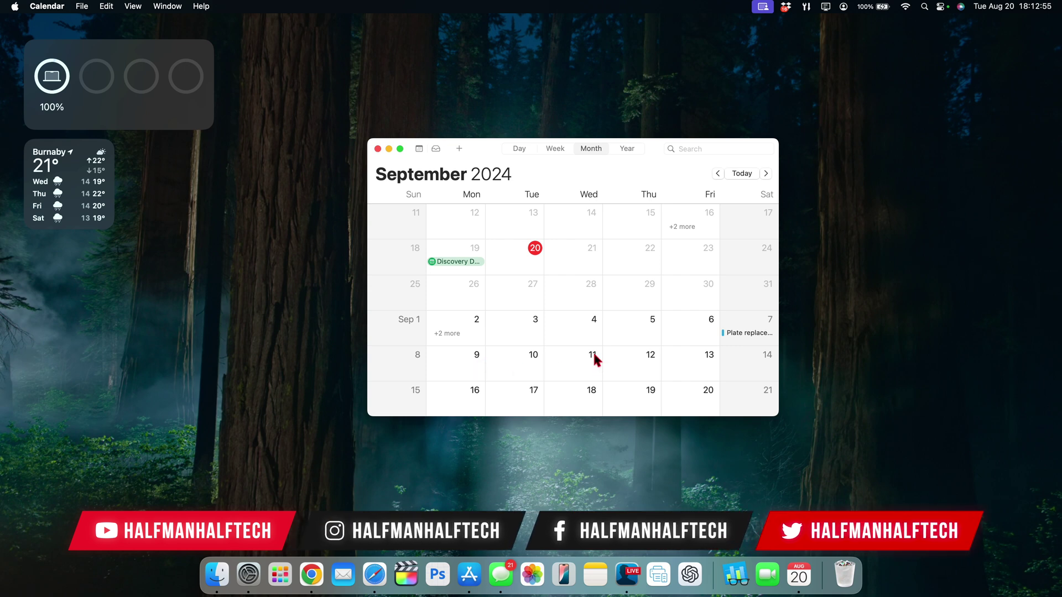
mouse_move(472, 384)
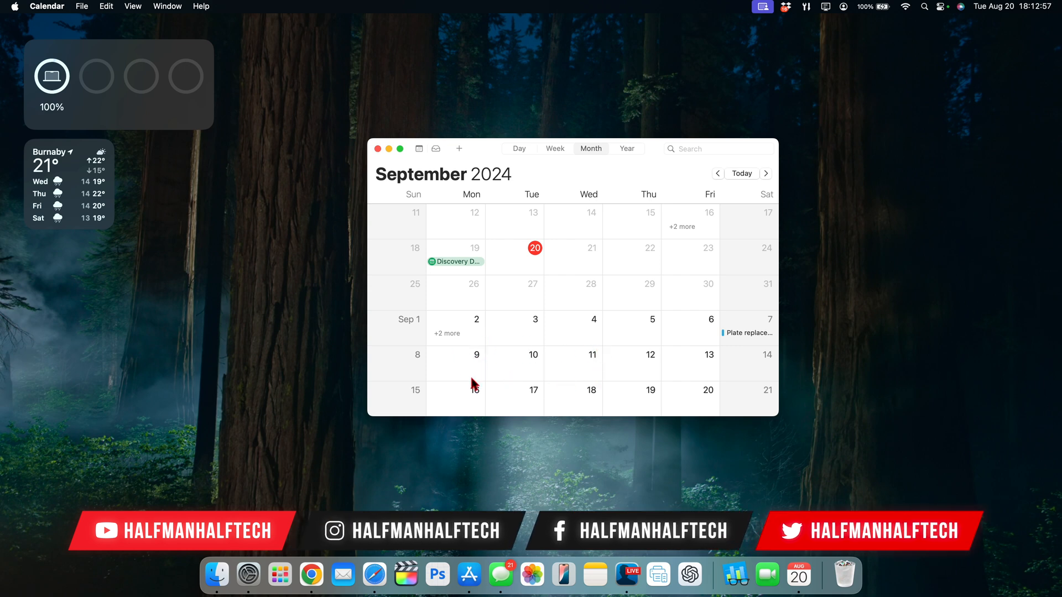